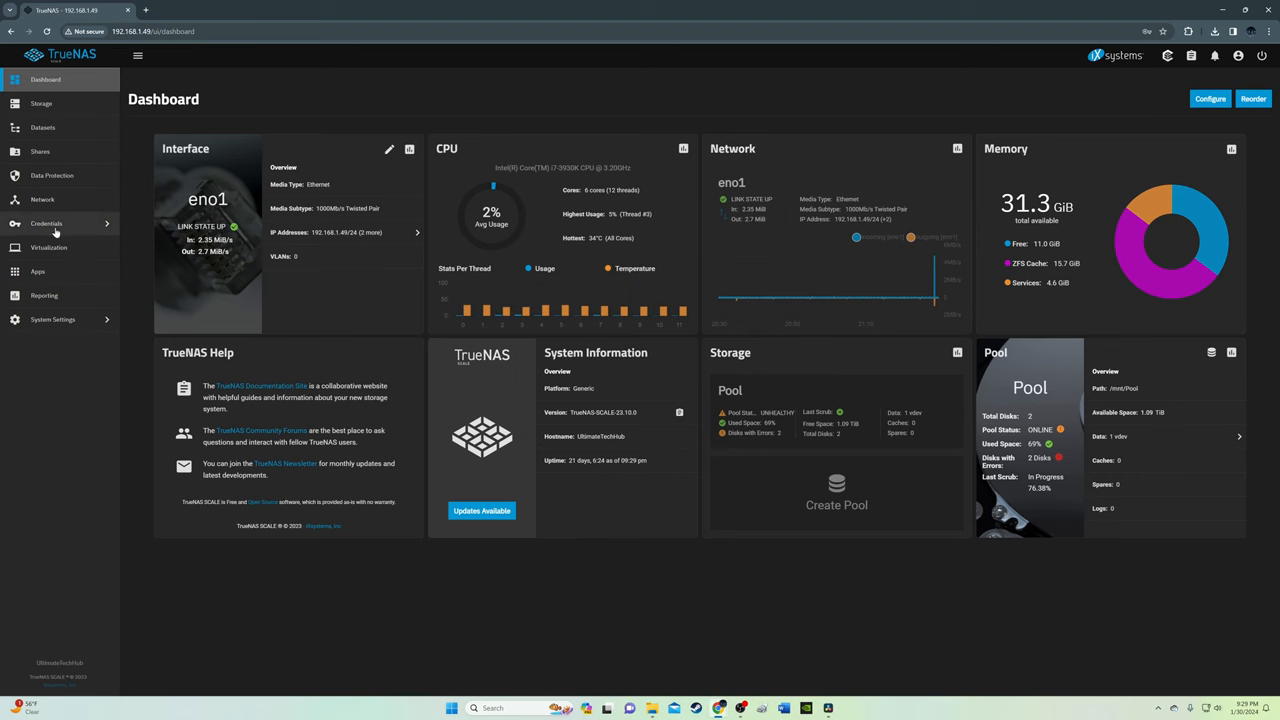
# Browse Discover Apps down to the Networking section where Pi-hole is listed.
pyautogui.click(38, 272)
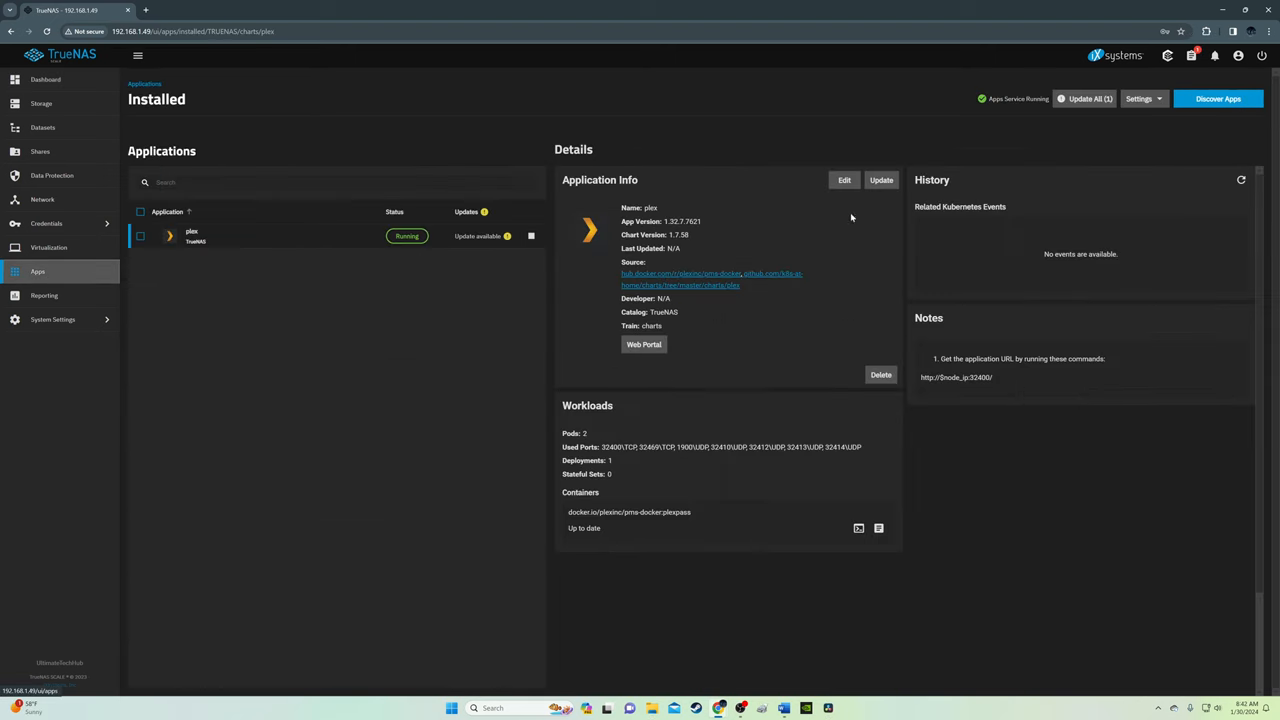
pyautogui.click(1216, 100)
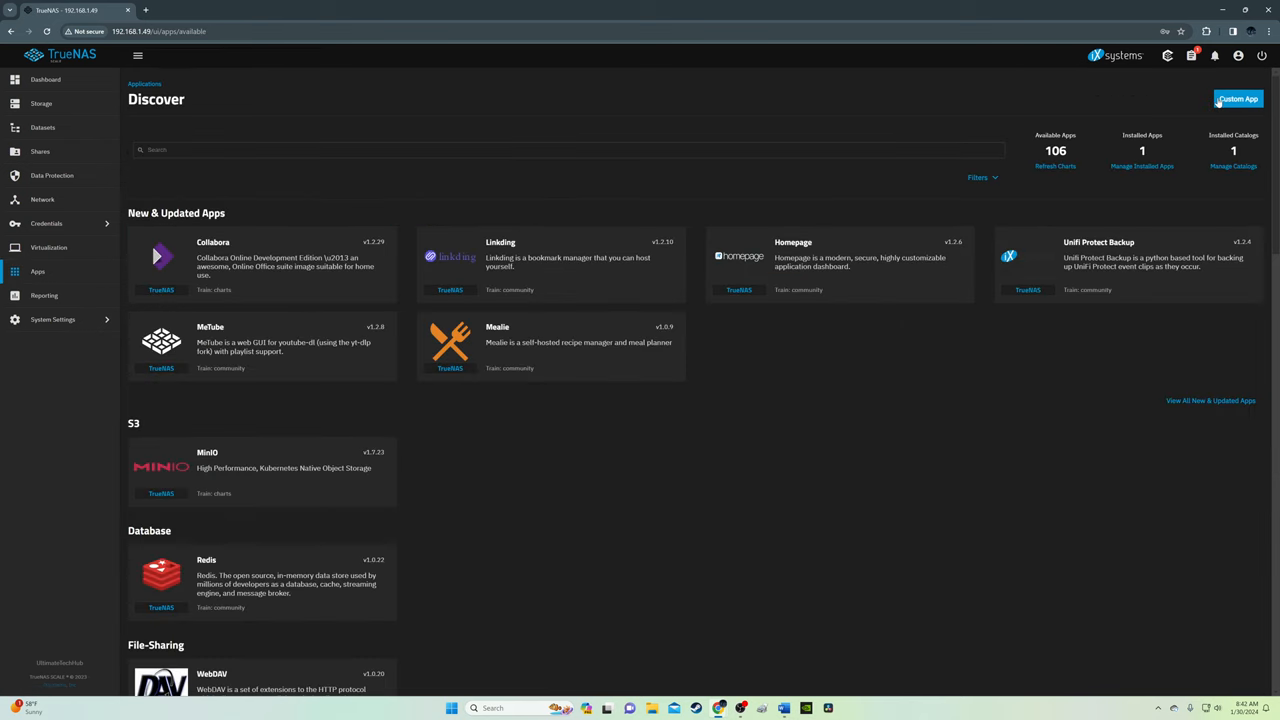
pyautogui.scroll(-3)
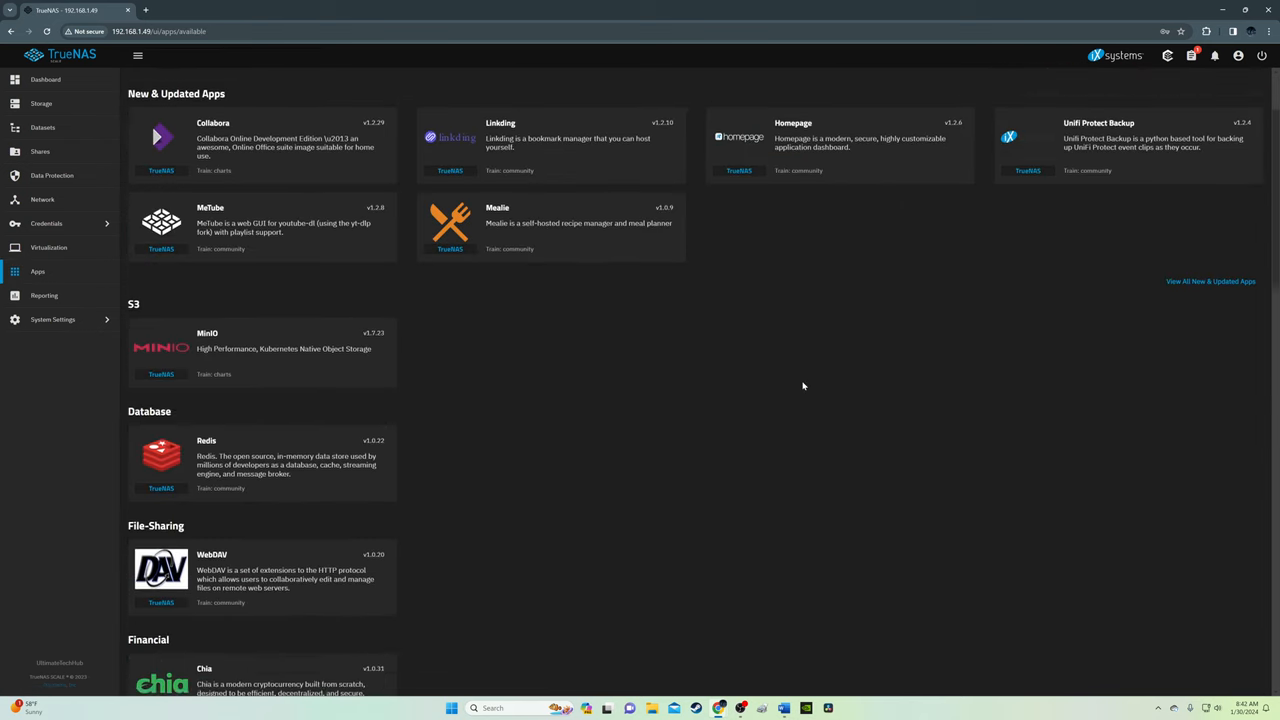
pyautogui.scroll(-3)
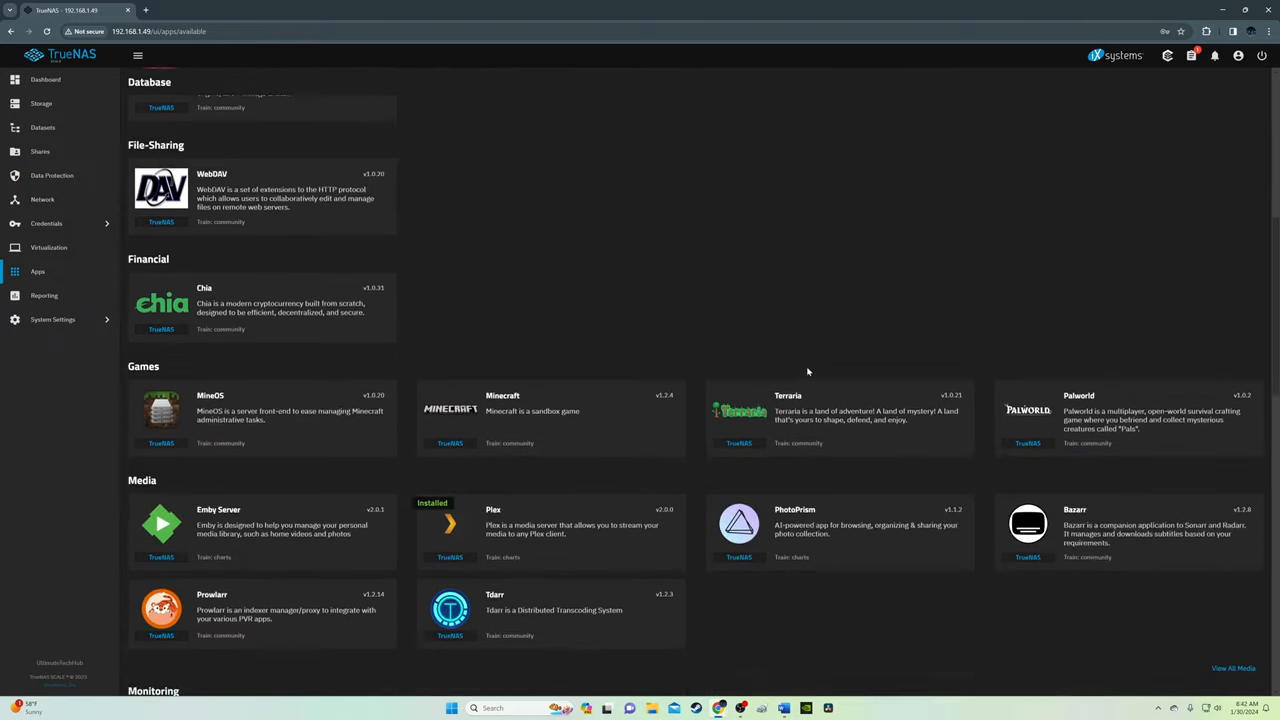
pyautogui.scroll(-3)
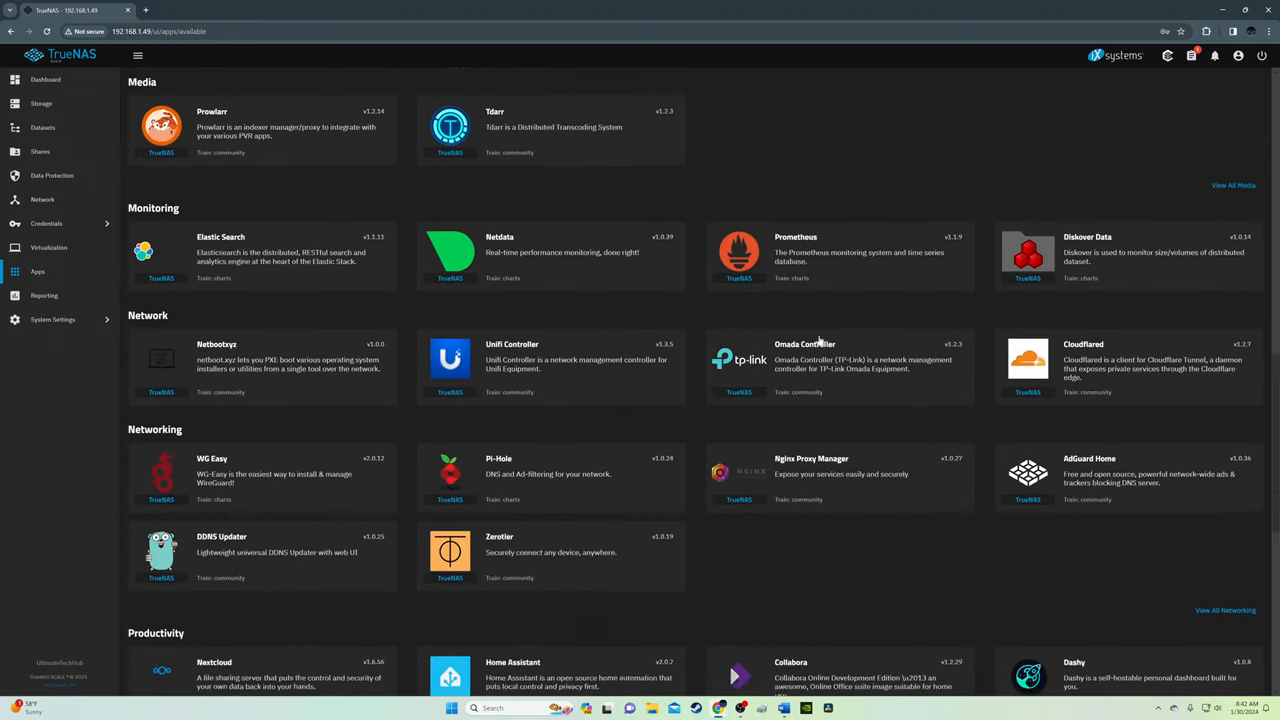
pyautogui.scroll(-3)
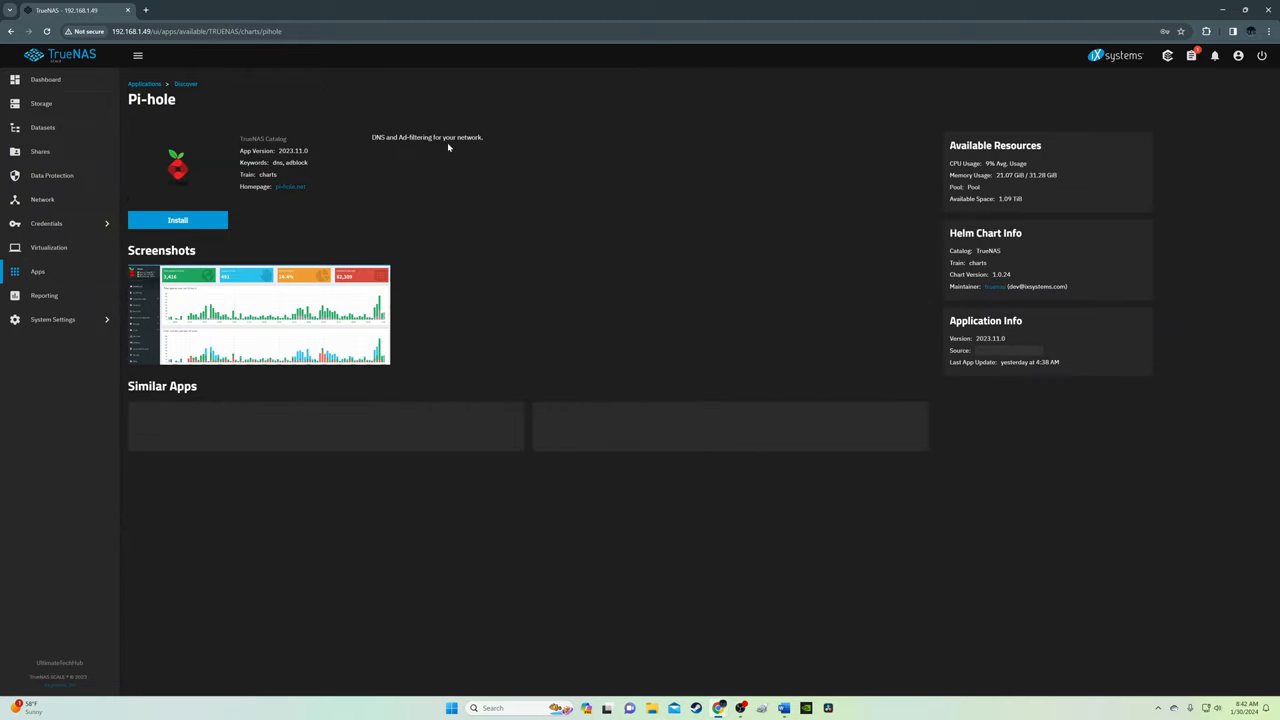
# Start the Pi-hole install with application name mypihole and an admin password entered.
pyautogui.click(176, 218)
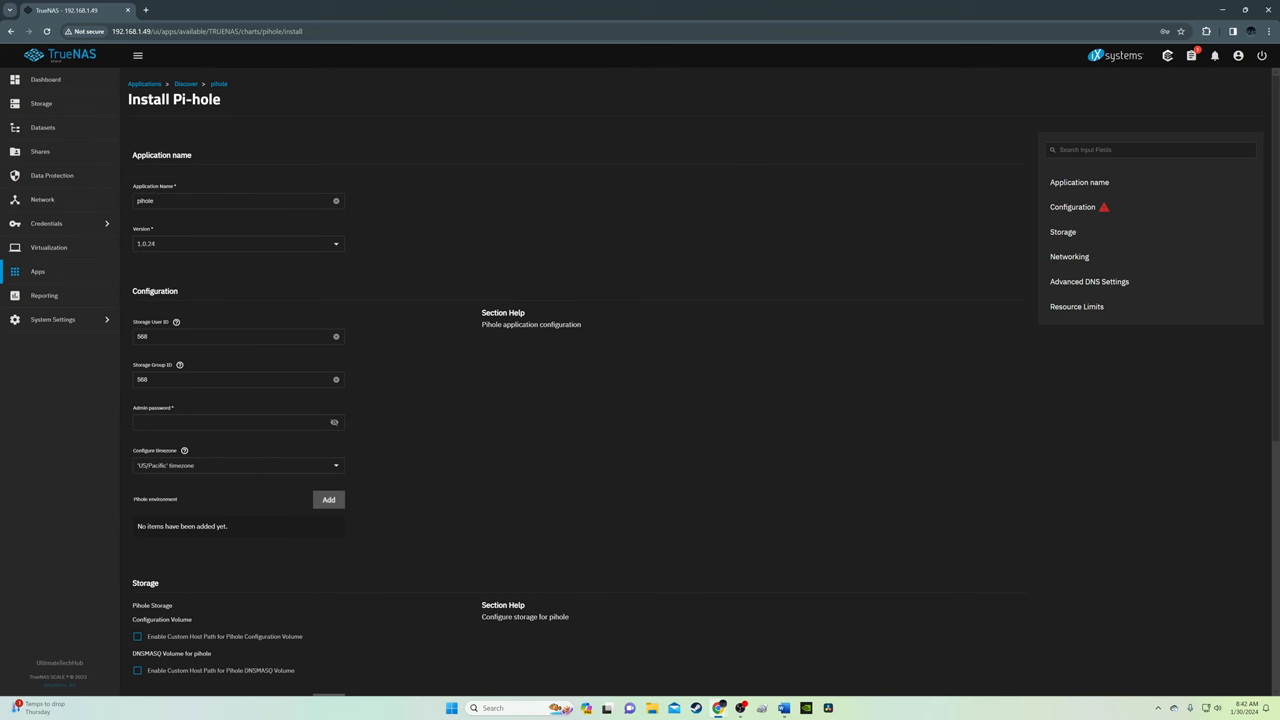
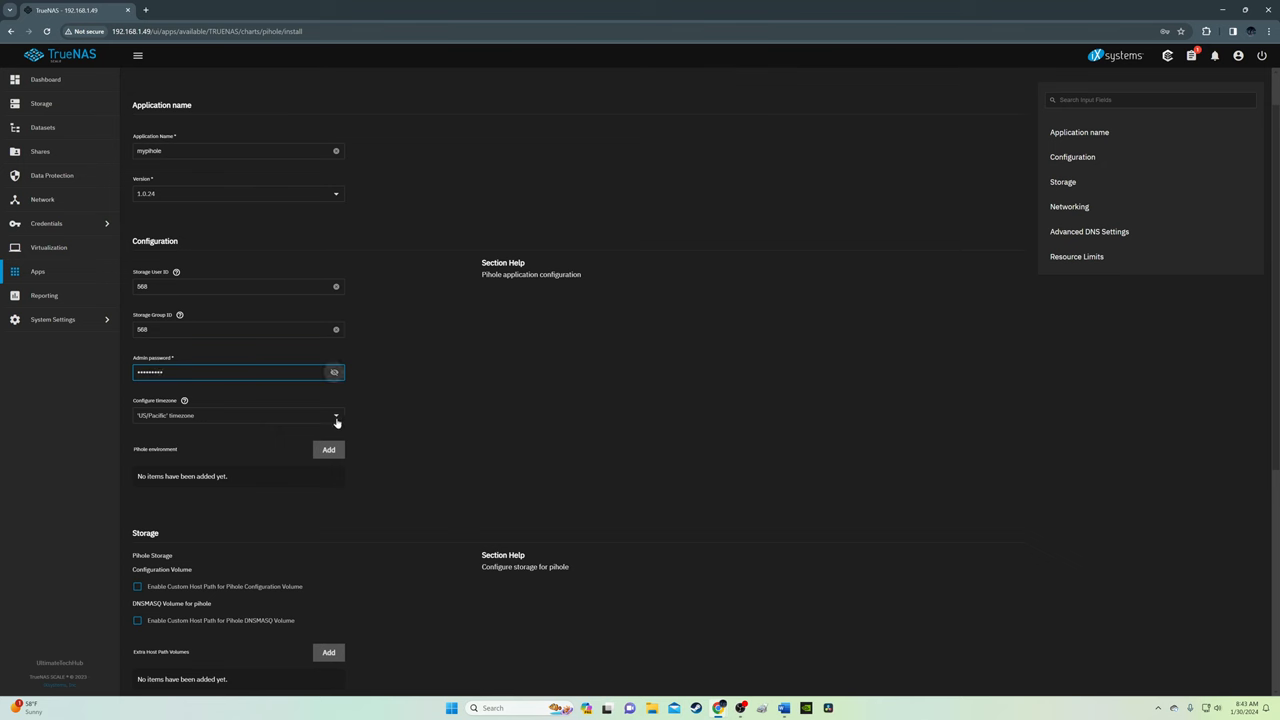
# Add a DNS Options entry on the install form and install the app.
pyautogui.scroll(-3)
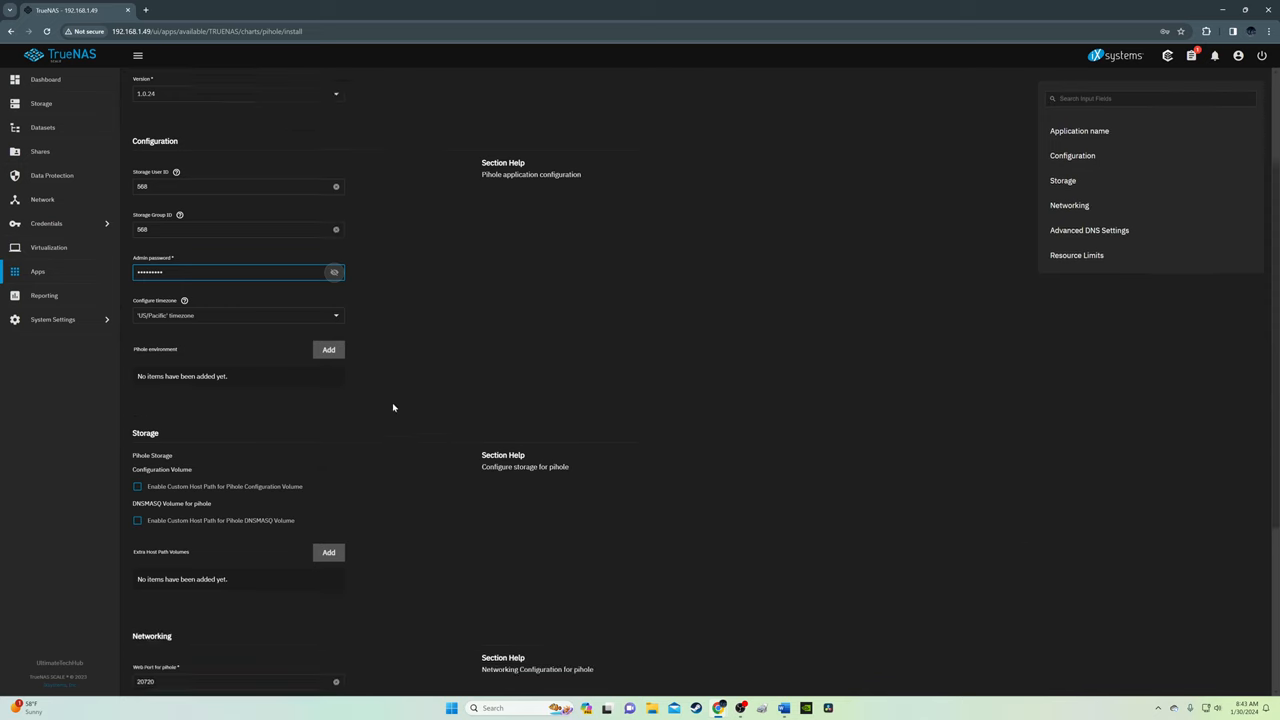
pyautogui.scroll(-3)
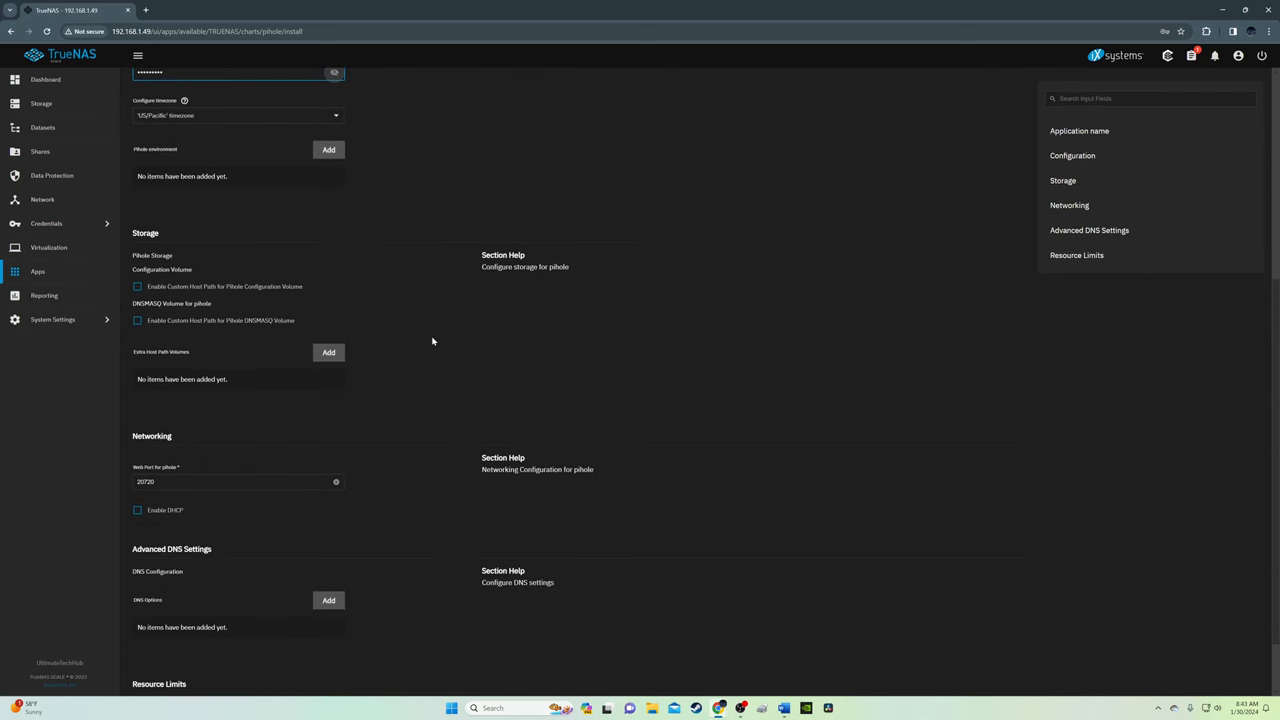
pyautogui.scroll(-3)
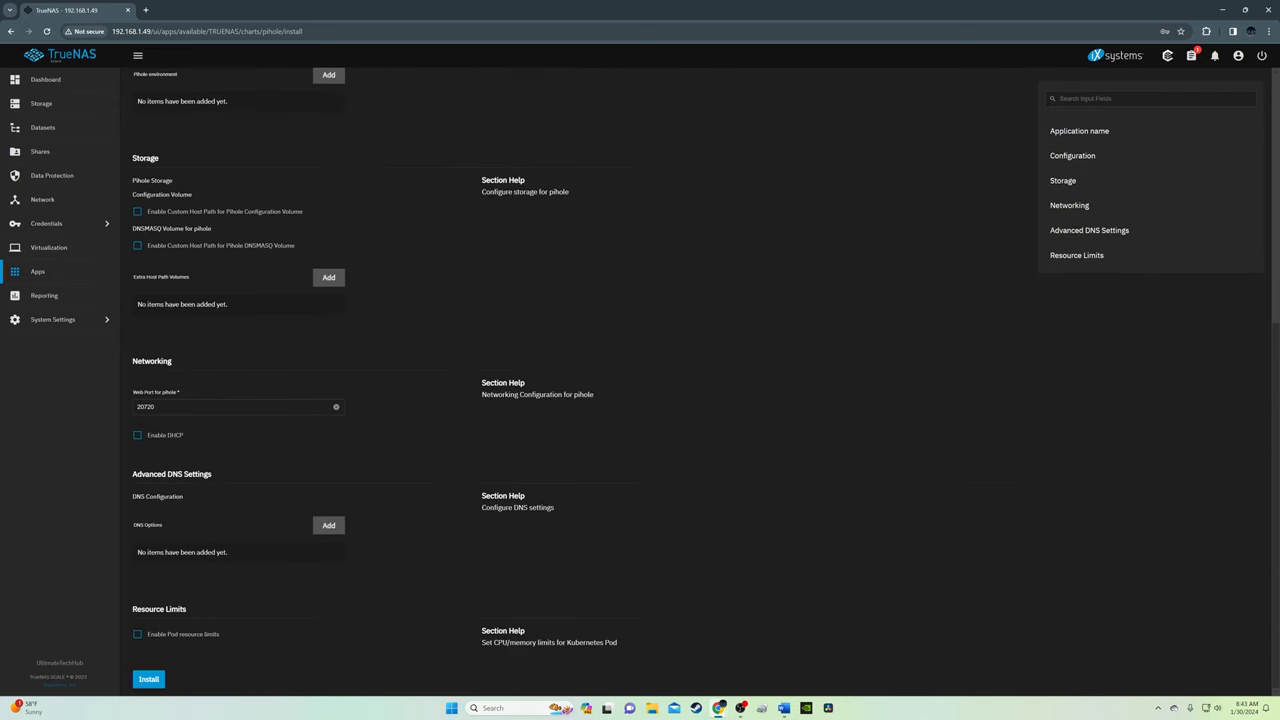
pyautogui.moveTo(418, 394)
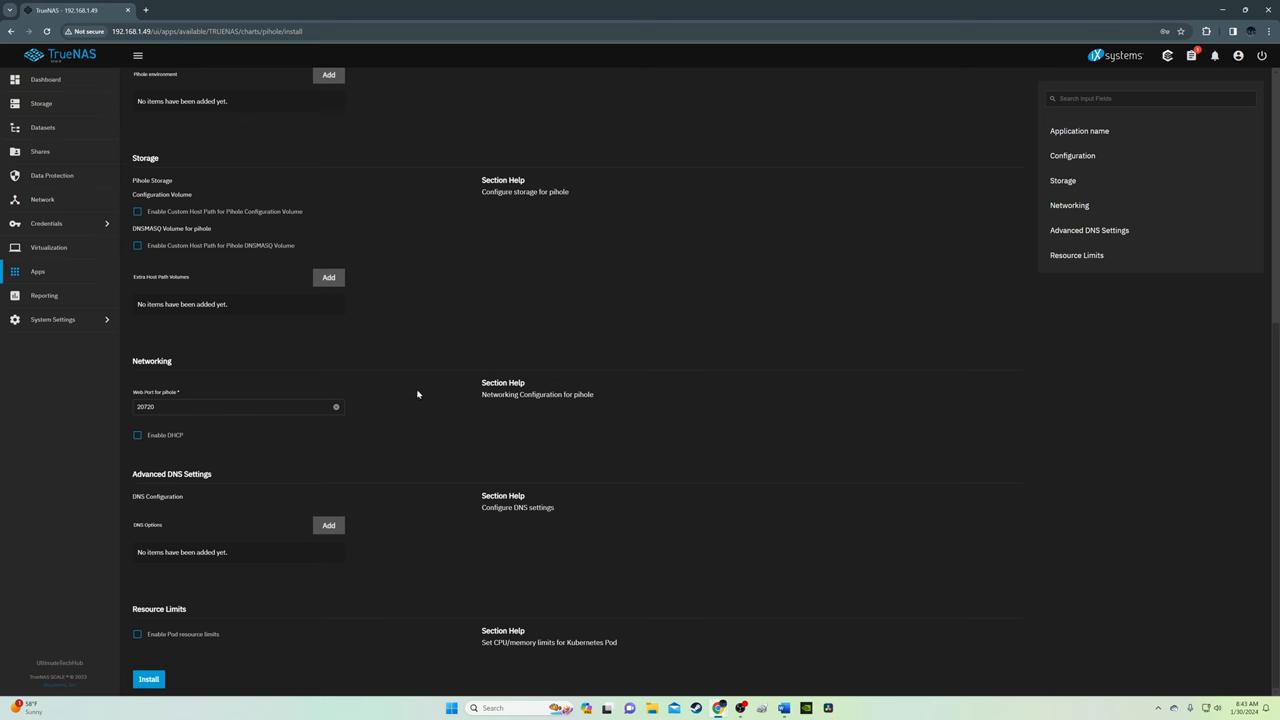
pyautogui.moveTo(324, 588)
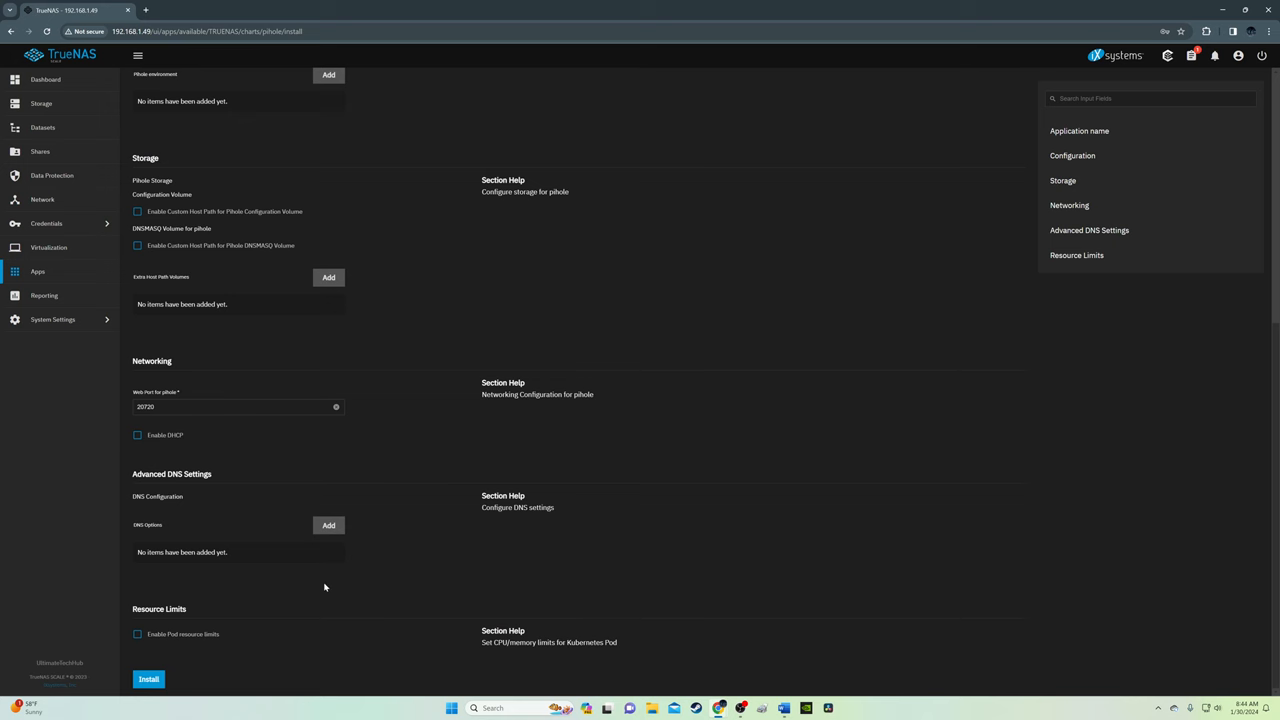
pyautogui.moveTo(328, 582)
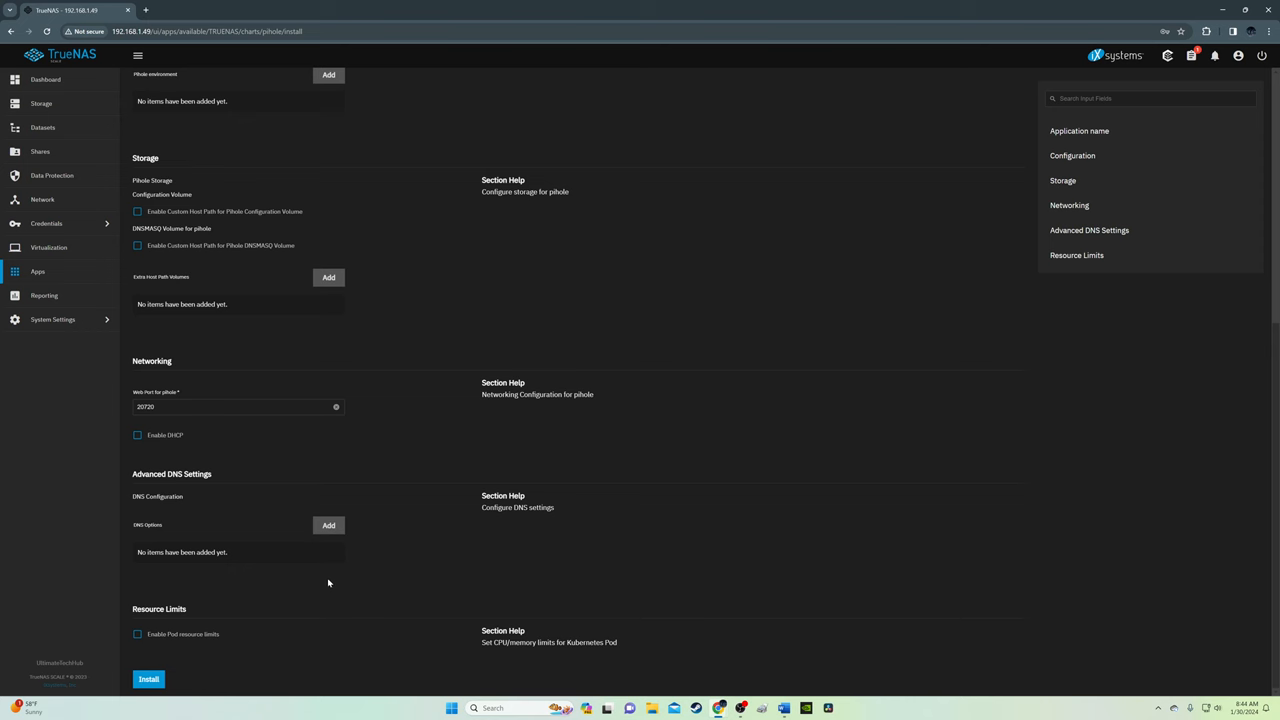
pyautogui.click(328, 524)
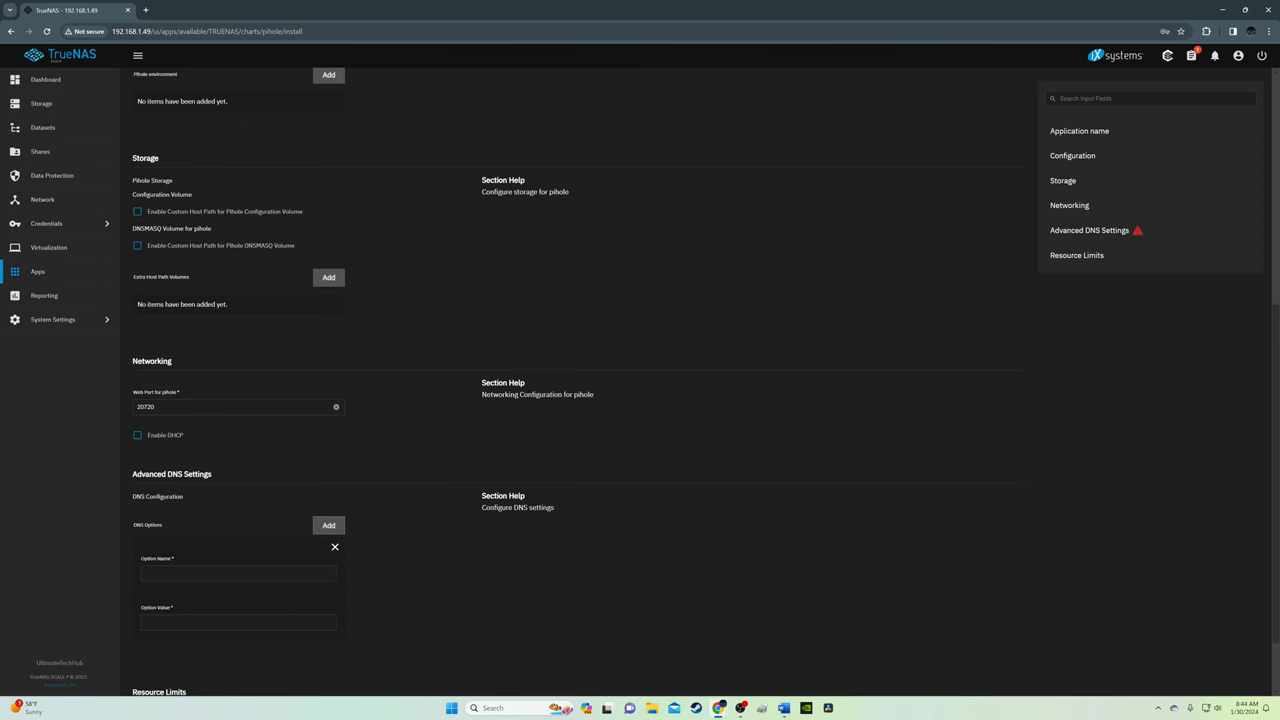
pyautogui.moveTo(330, 550)
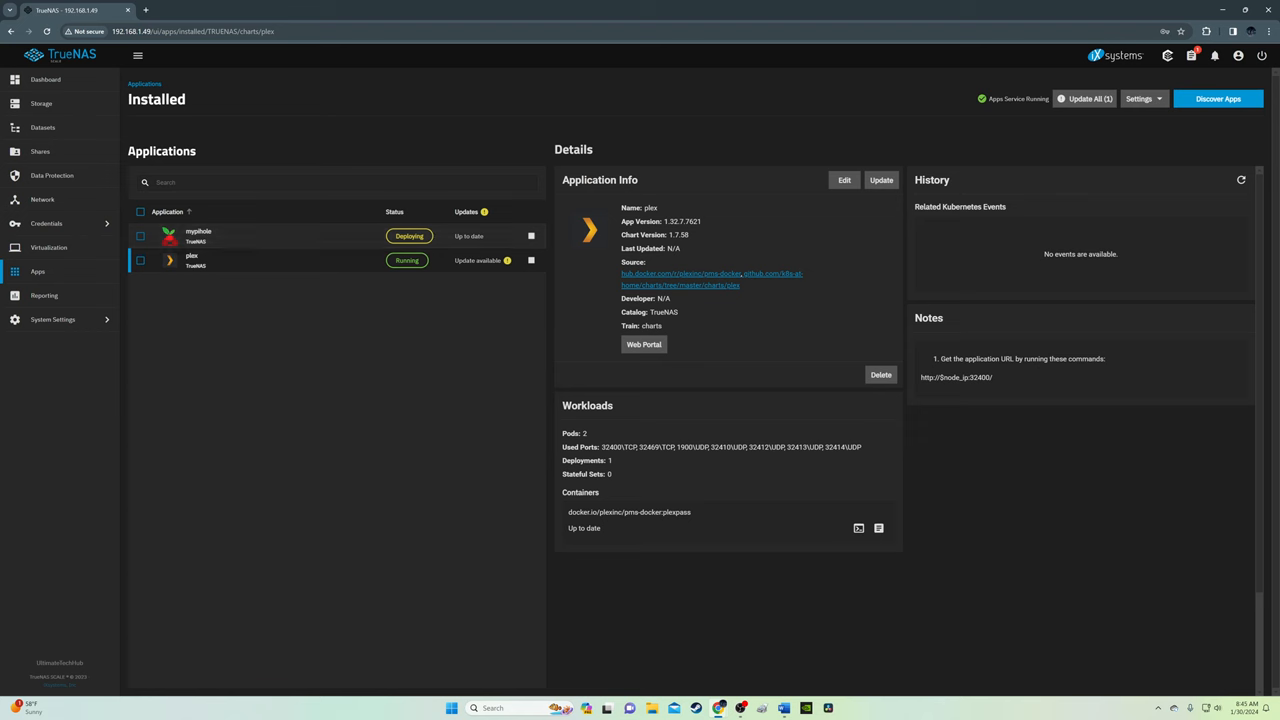
# Select the running mypihole app and launch its Web Portal.
pyautogui.click(230, 236)
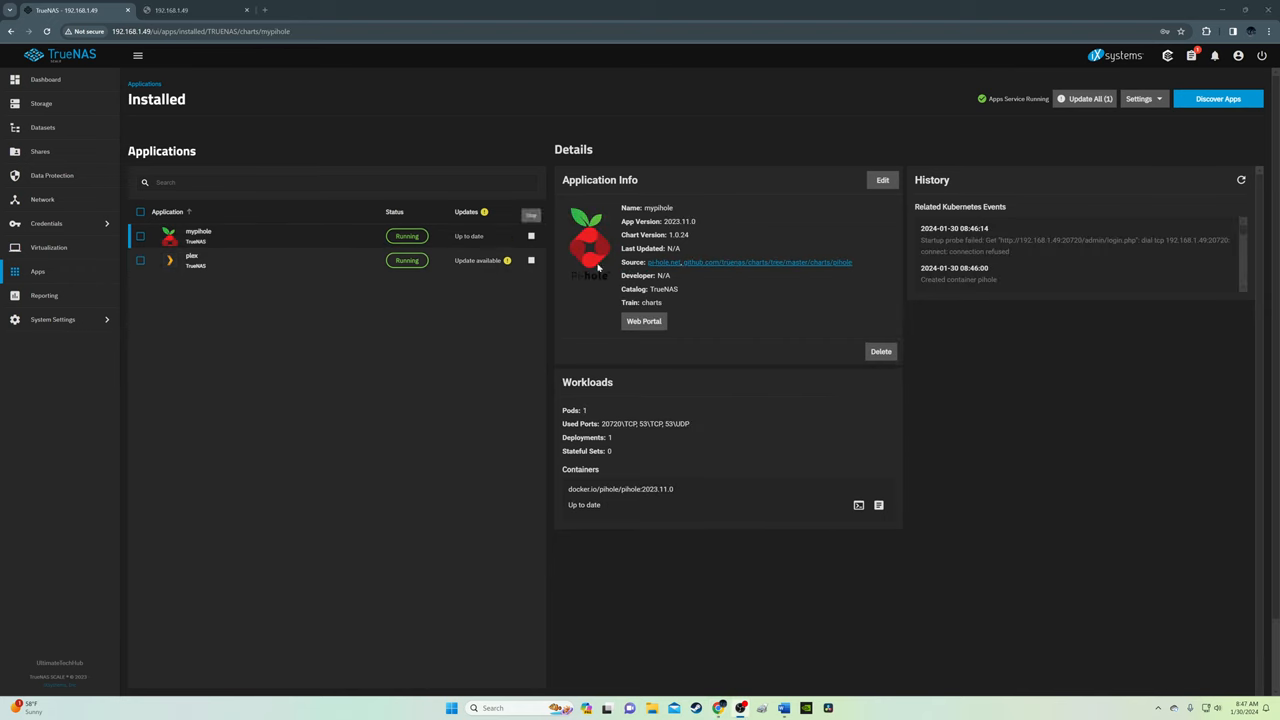
pyautogui.click(644, 320)
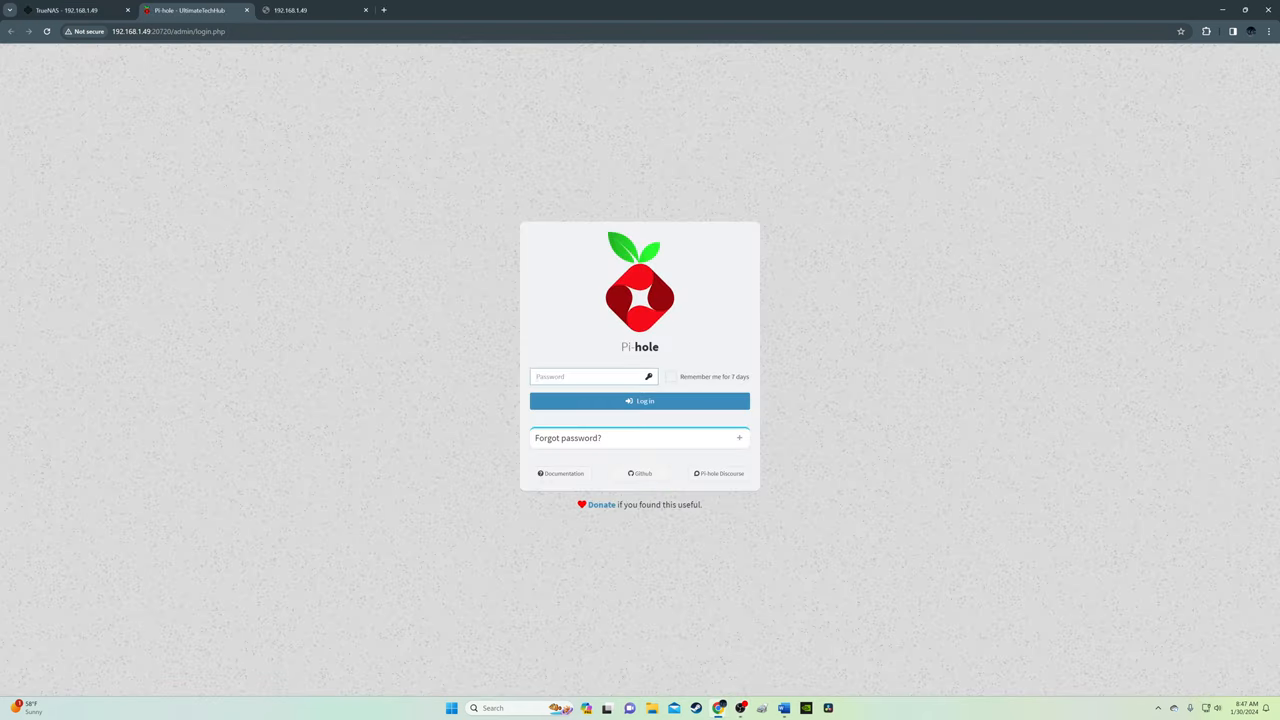
# Log in to the Pi-hole admin page, sign in to the ASUS router and show its LAN settings.
pyautogui.write('••••')
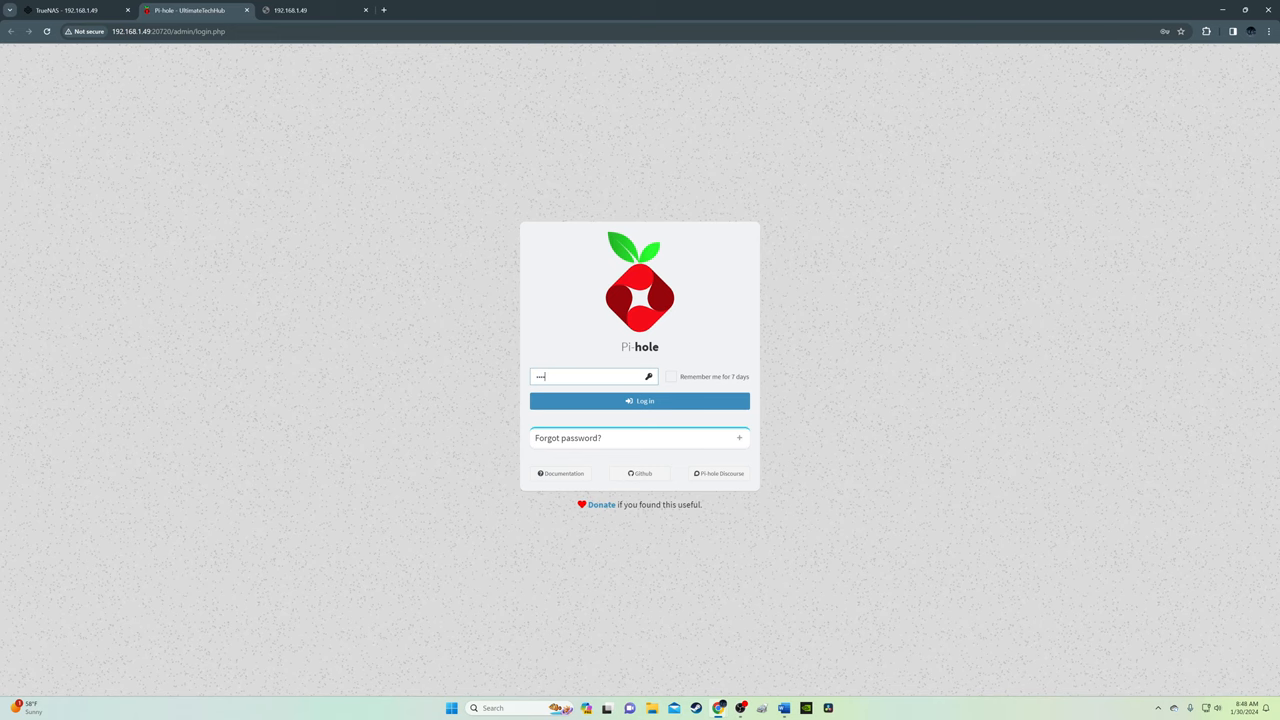
pyautogui.click(640, 400)
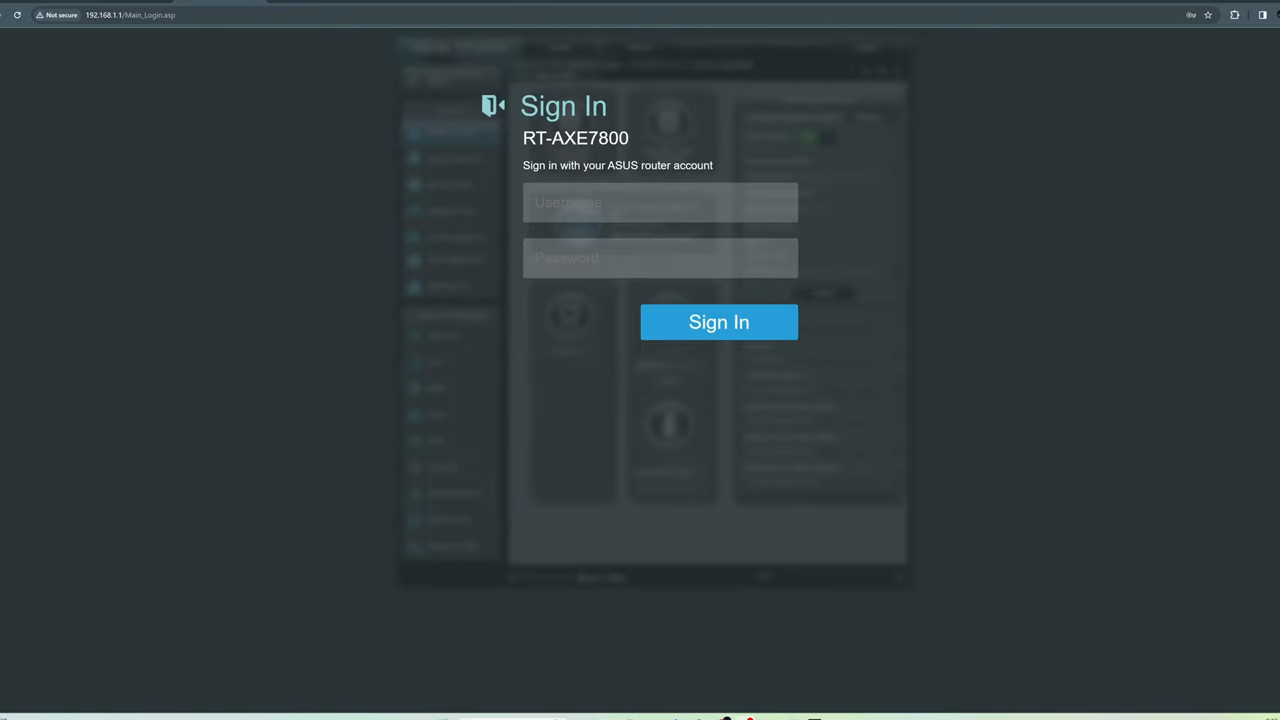
pyautogui.click(720, 320)
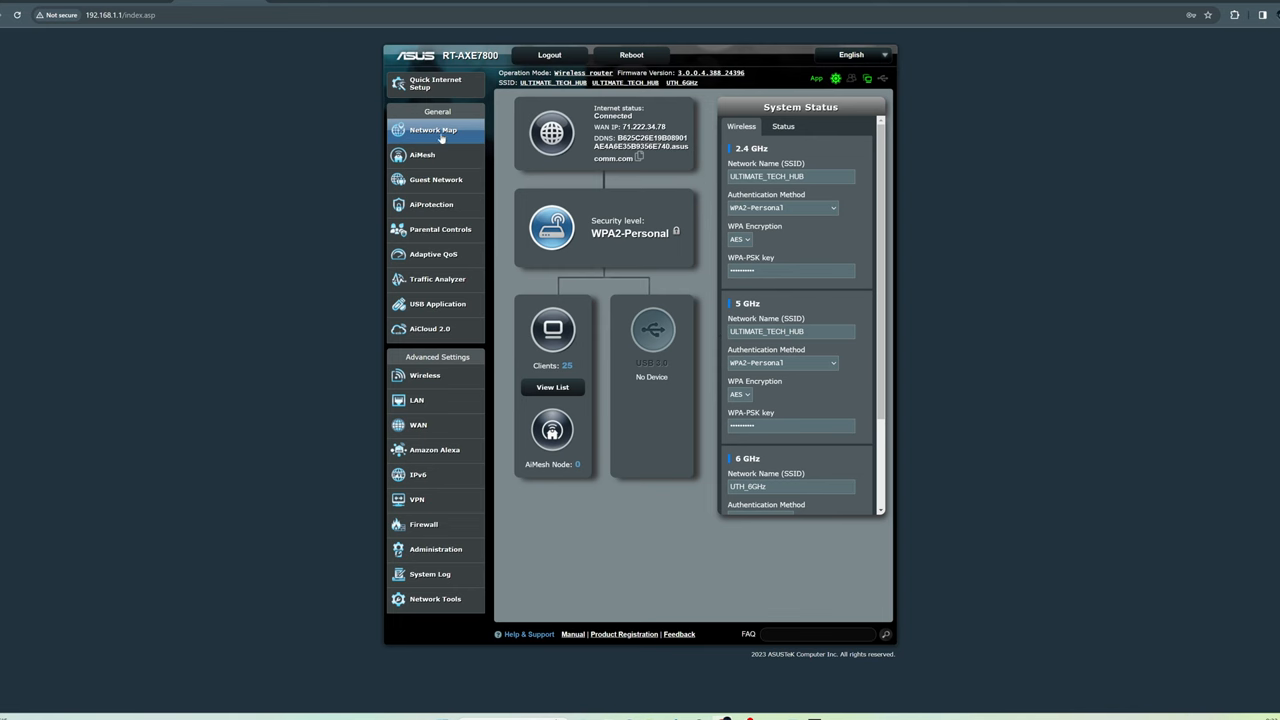
pyautogui.moveTo(416, 400)
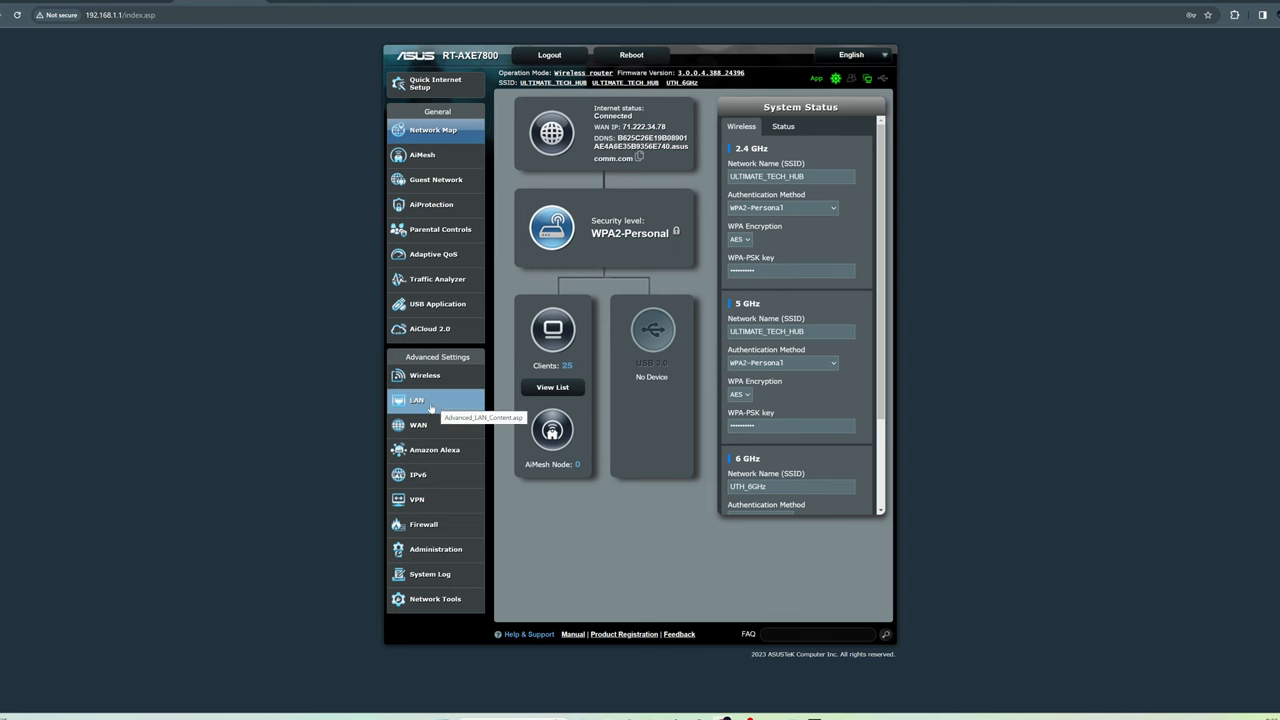
pyautogui.click(416, 400)
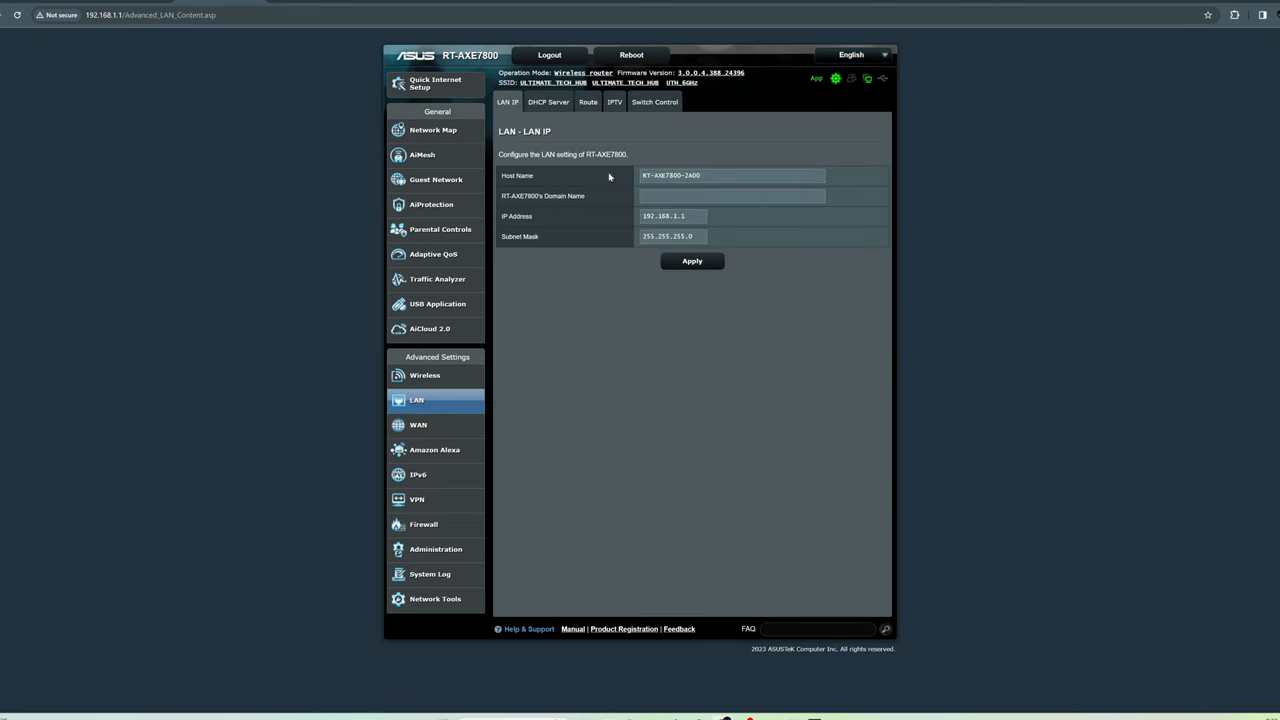
pyautogui.moveTo(548, 108)
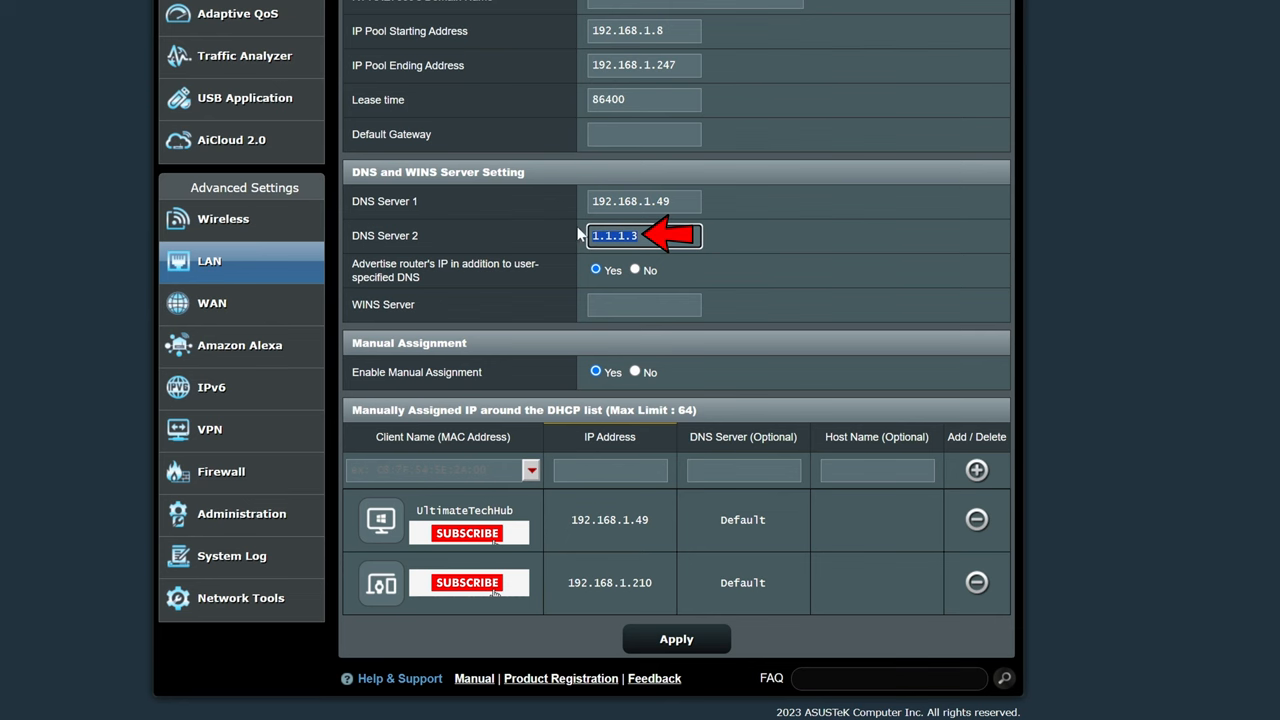
pyautogui.moveTo(768, 240)
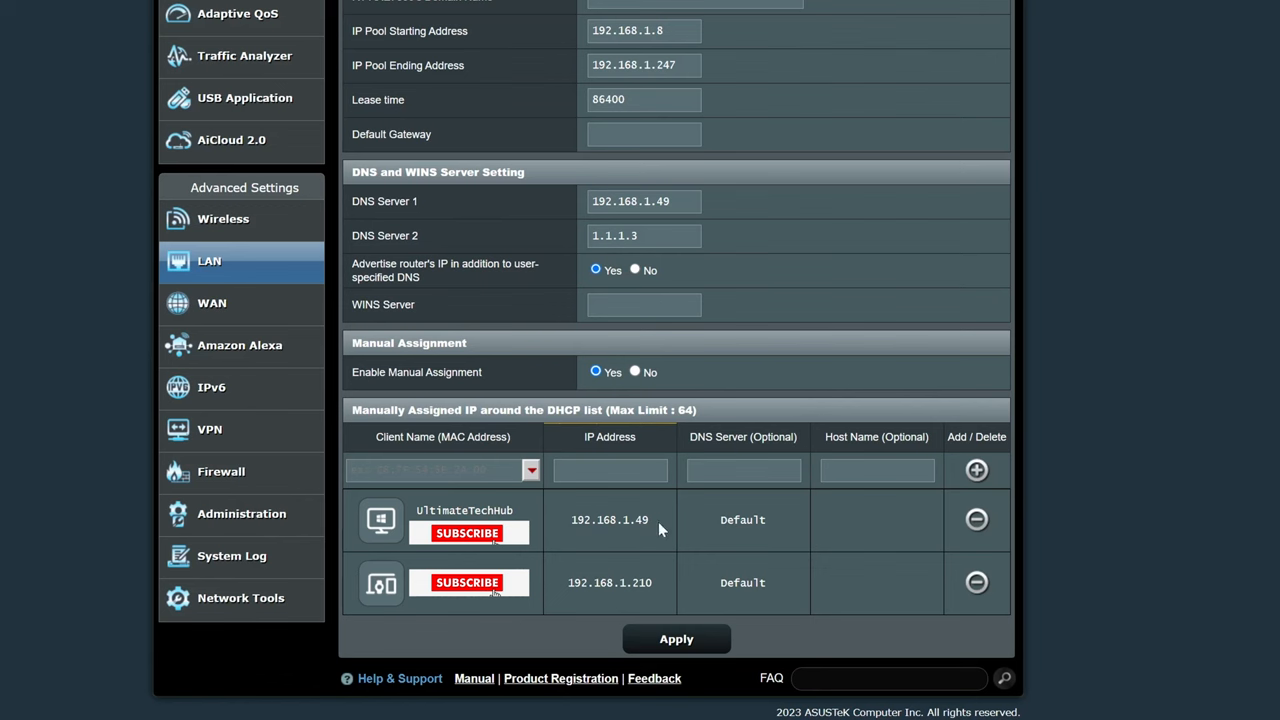
# Set DHCP DNS Server 1 to 192.168.1.49 and DNS Server 2 to 1.1.1.3 with manual assignment enabled.
pyautogui.doubleClick(608, 520)
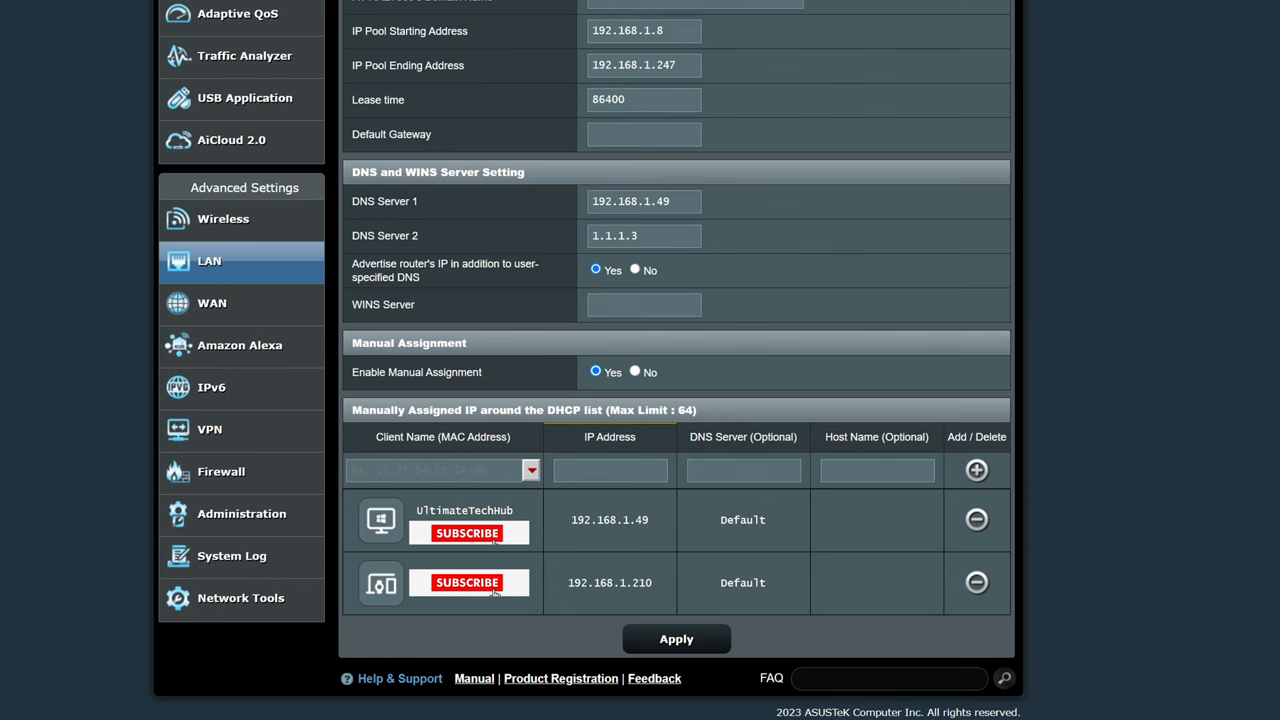
pyautogui.moveTo(838, 52)
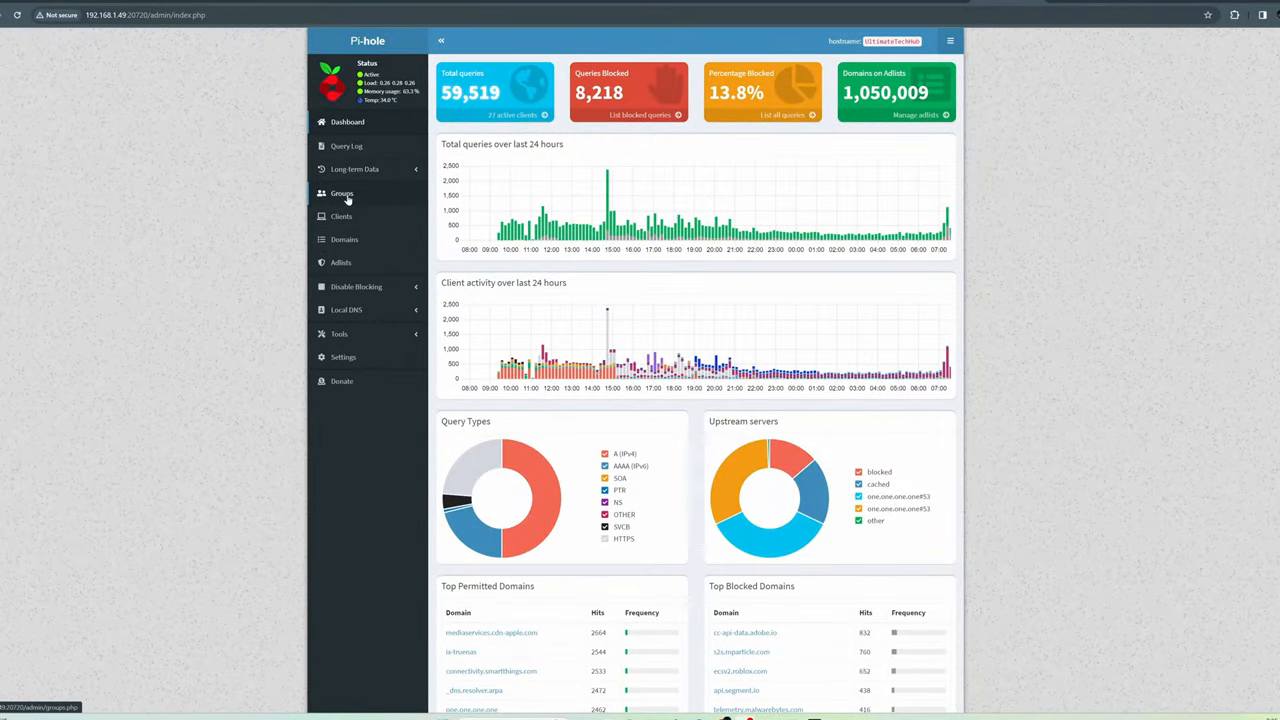
pyautogui.moveTo(344, 240)
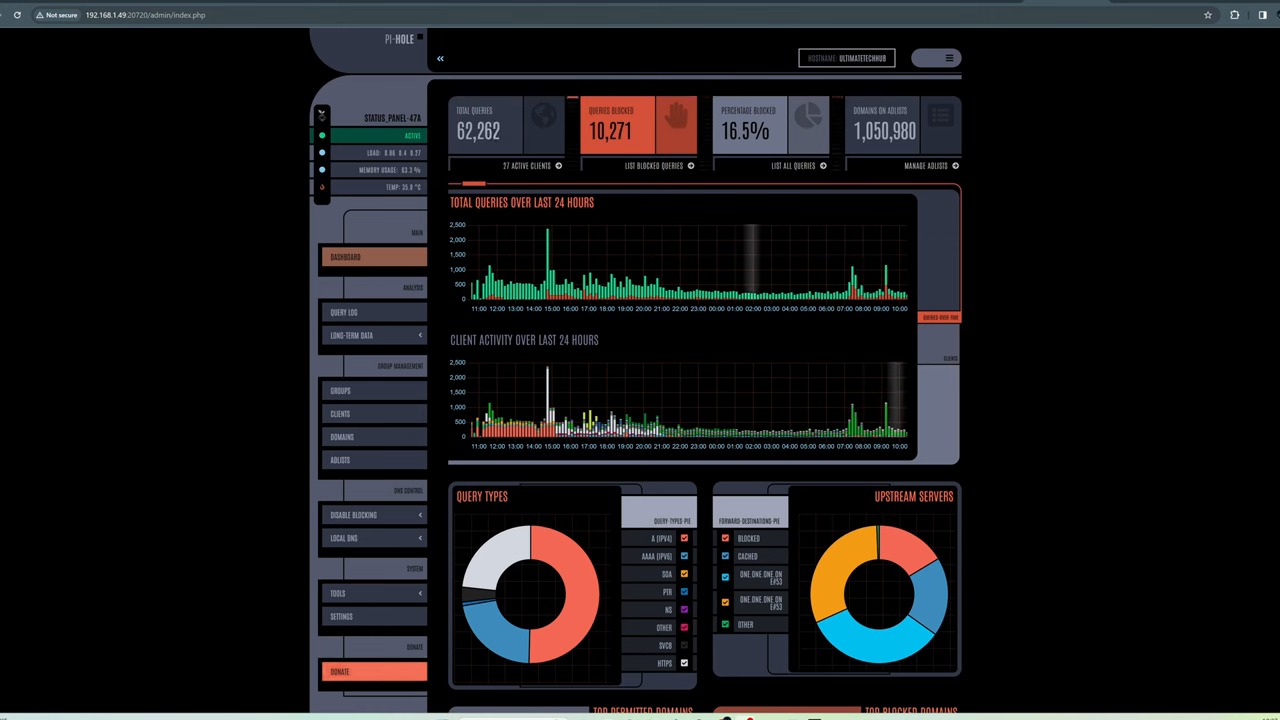
# Bring up Chrome's three-dot menu from the LCARS-themed Pi-hole dashboard.
pyautogui.click(1272, 16)
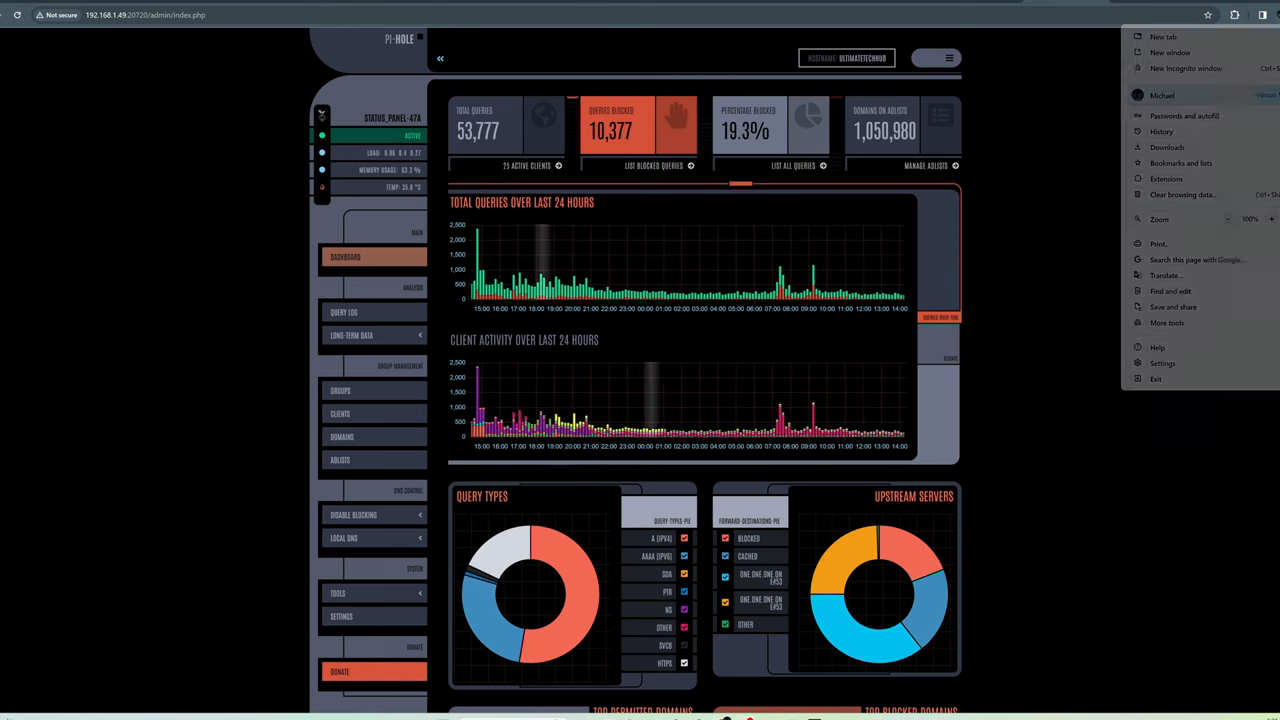
# In Chrome's security settings, toggle 'Encrypt the names of sites you visit' under secure DNS.
pyautogui.click(1224, 370)
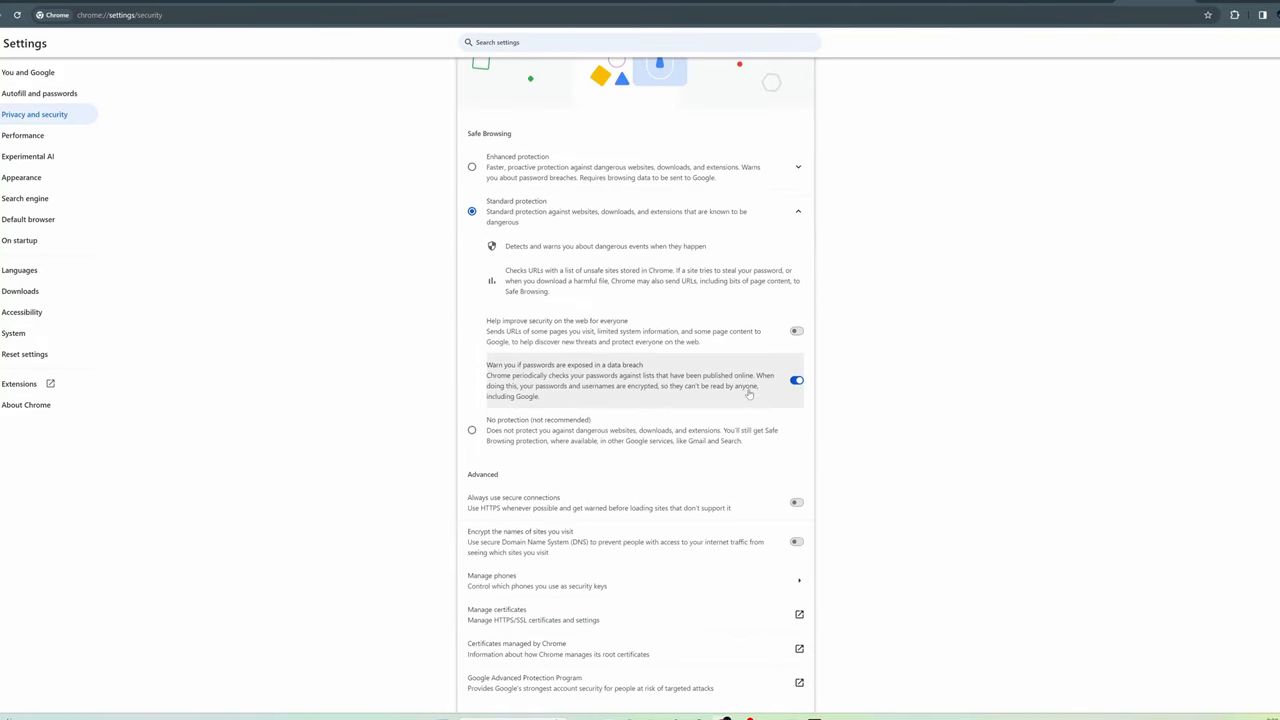
pyautogui.scroll(-3)
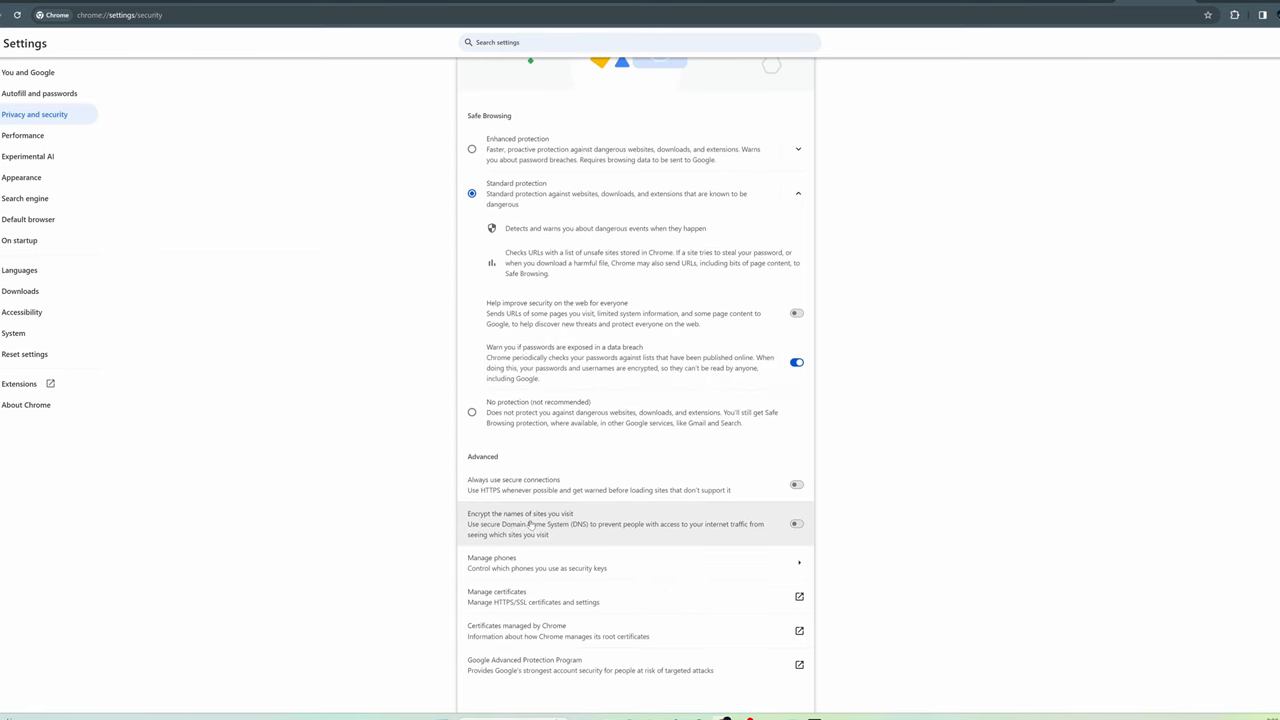
pyautogui.click(796, 524)
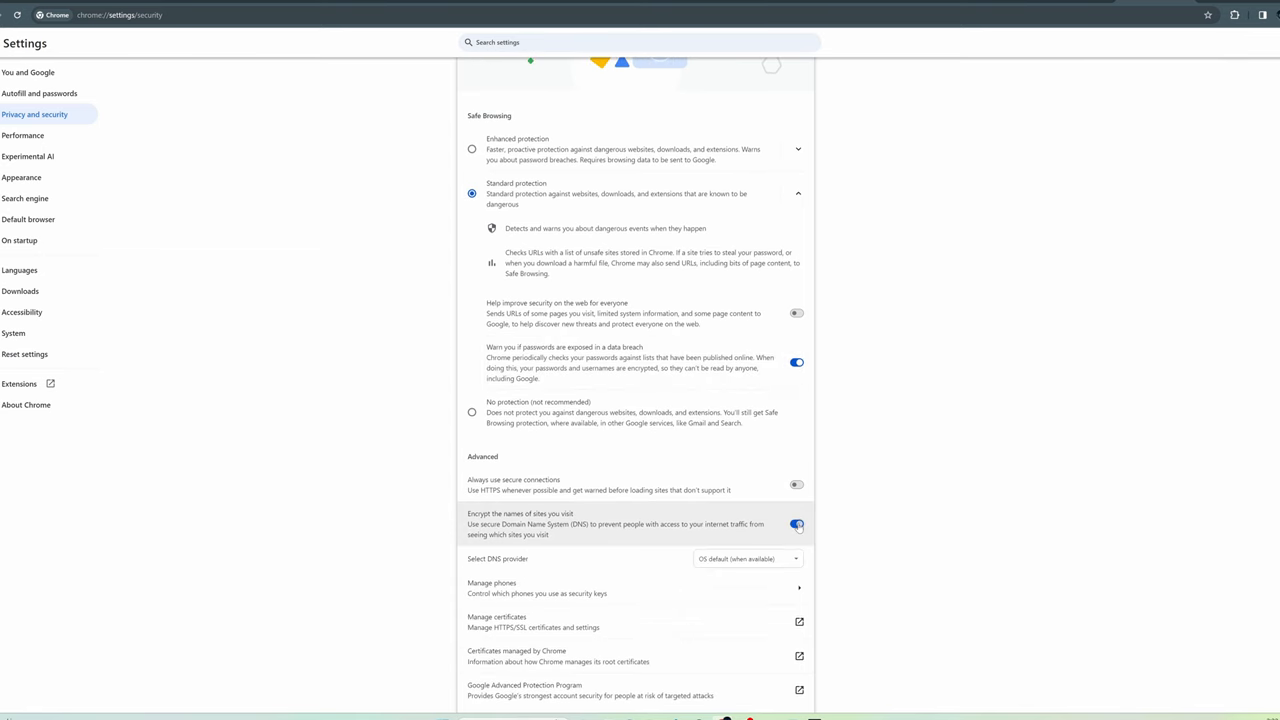
pyautogui.click(796, 524)
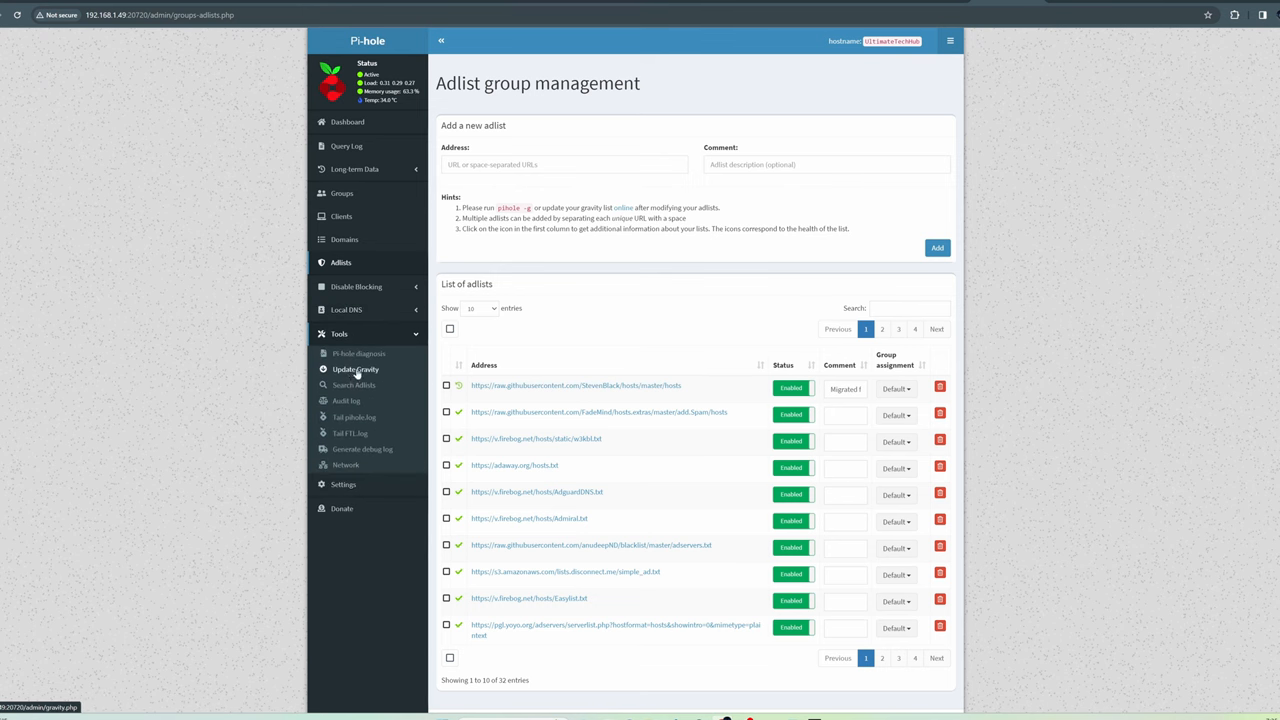
# Add the Firebog FadeMind add.Spam hosts URL from raw.githubusercontent.com as a new adlist.
pyautogui.click(356, 368)
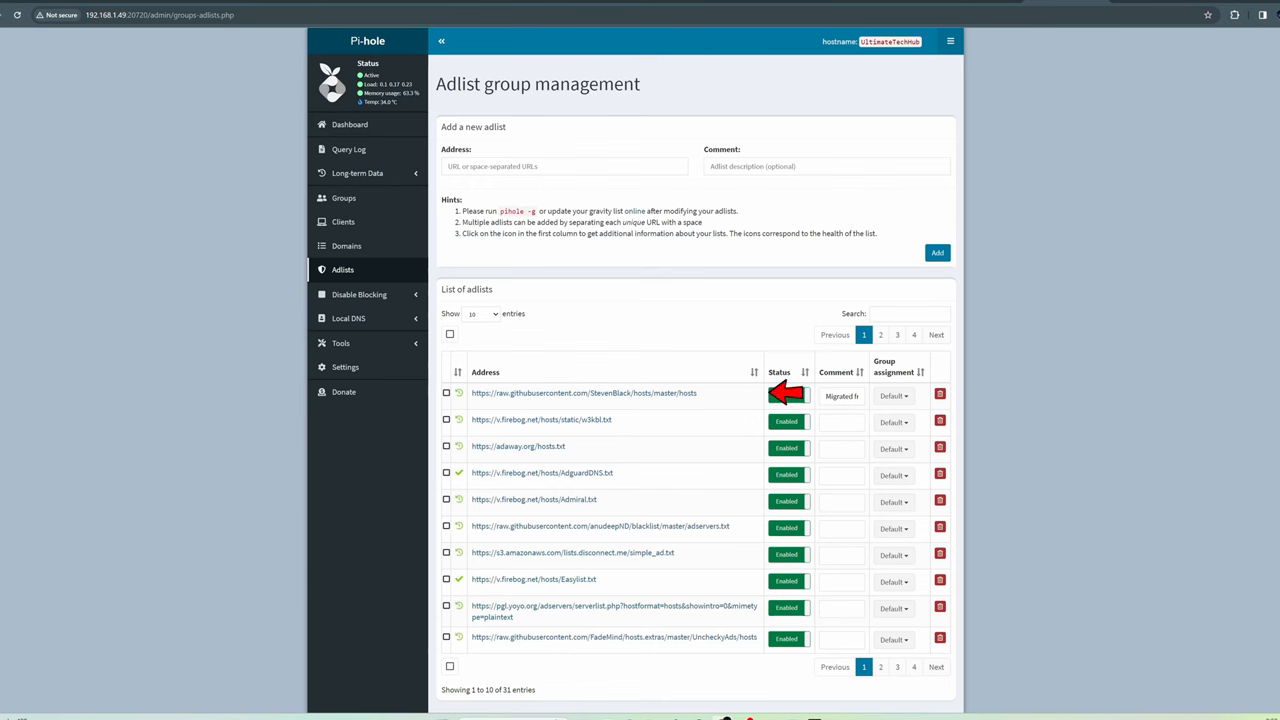
pyautogui.click(788, 394)
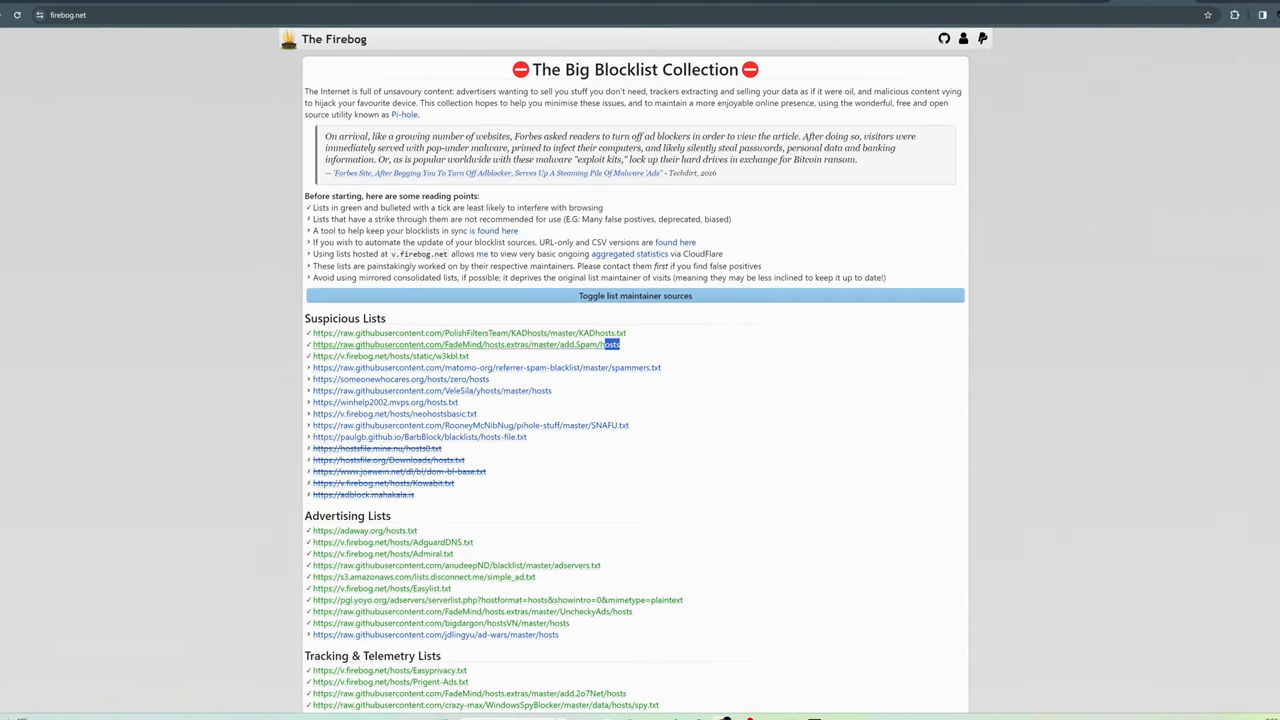
pyautogui.doubleClick(470, 344)
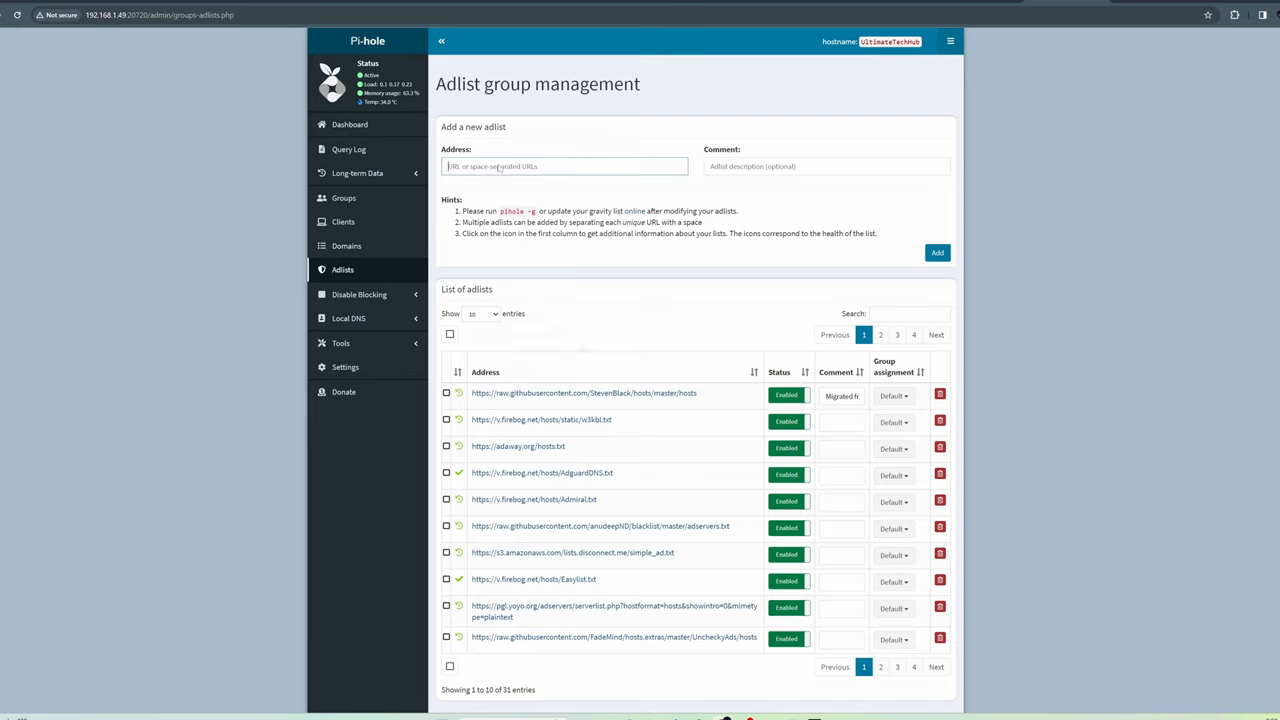
pyautogui.write('raw.githubusercontent.com/FadeMind/hosts.extras/master/add.Spam/hosts')
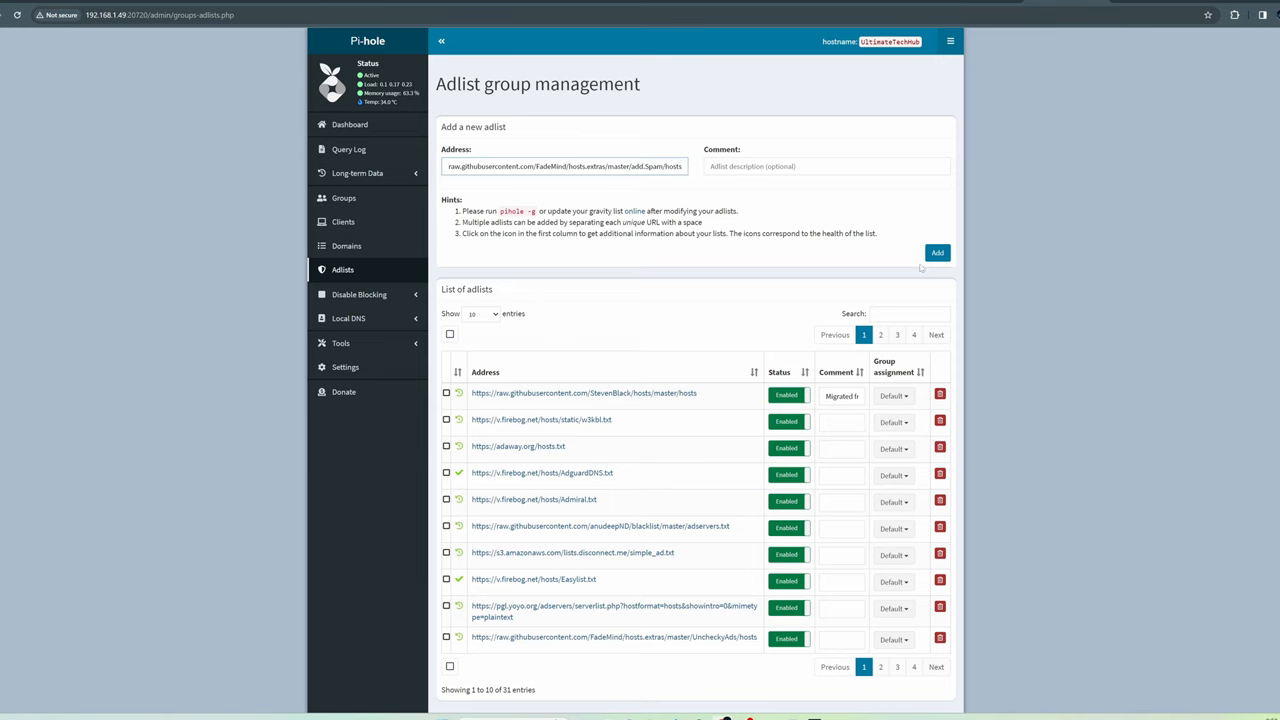
pyautogui.click(936, 252)
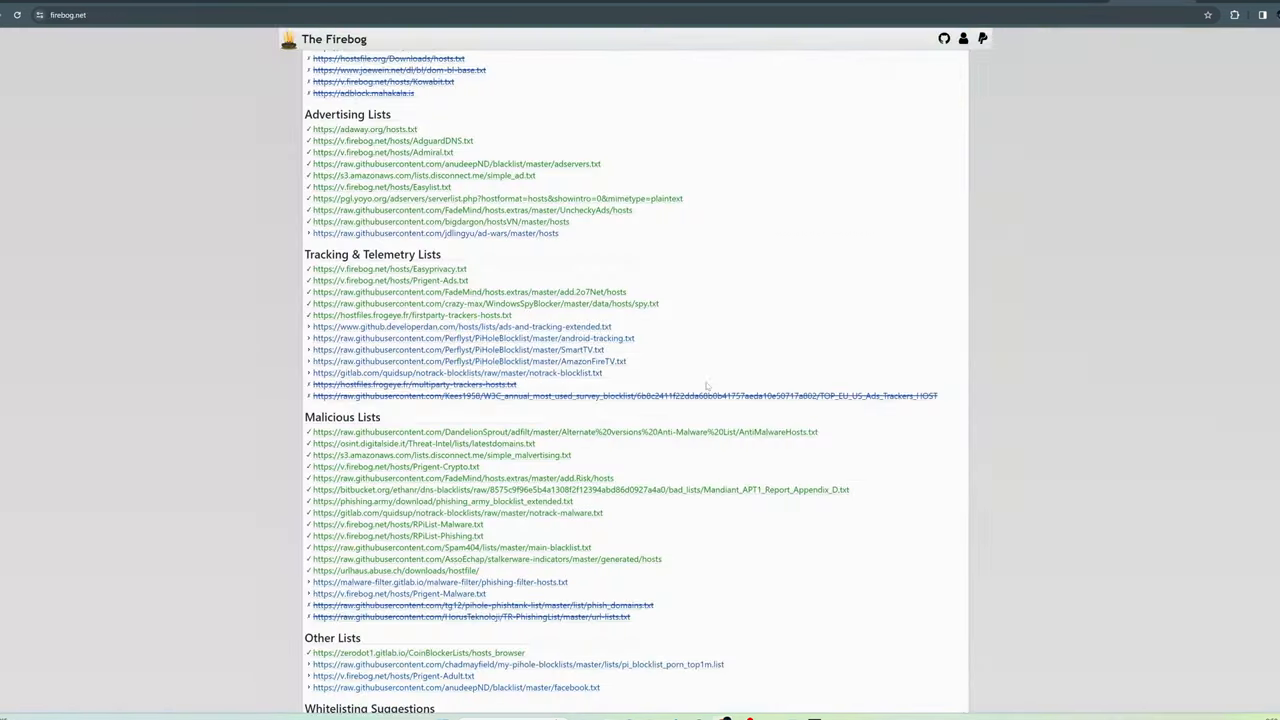
pyautogui.scroll(-3)
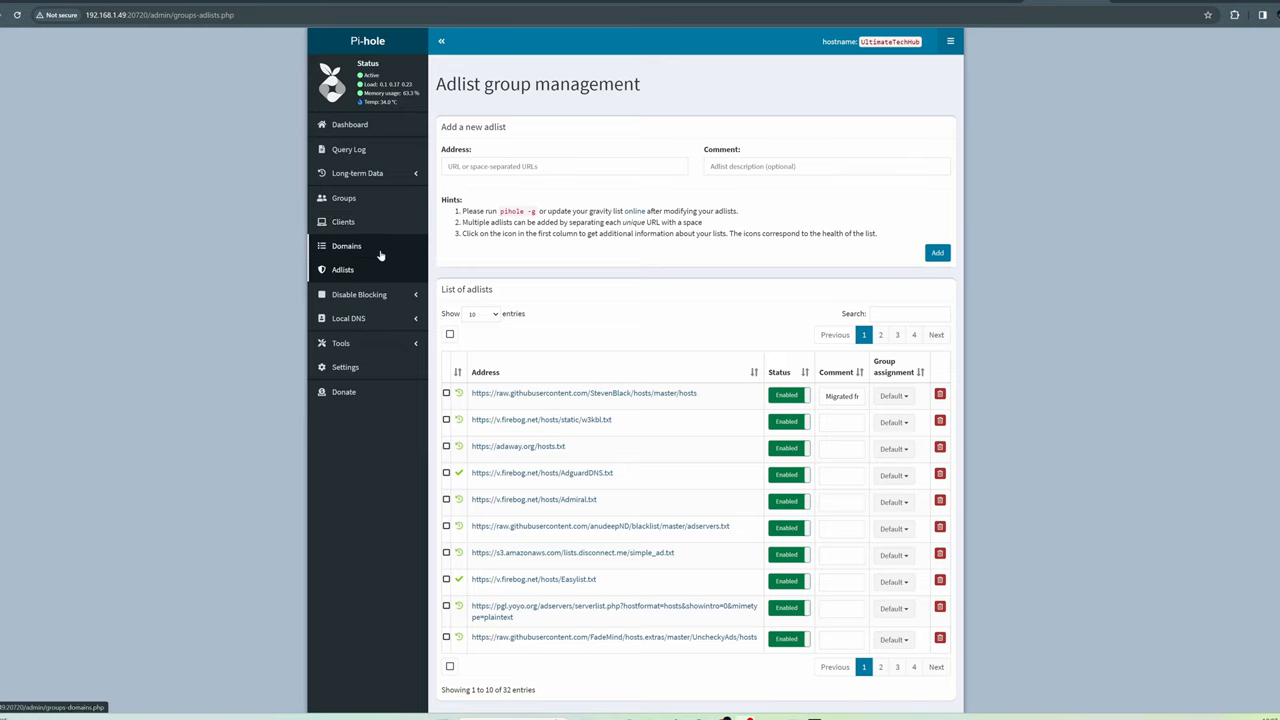
# Page through the 22 exact-blacklisted domains in Domains, then go to Pi-hole settings.
pyautogui.click(346, 244)
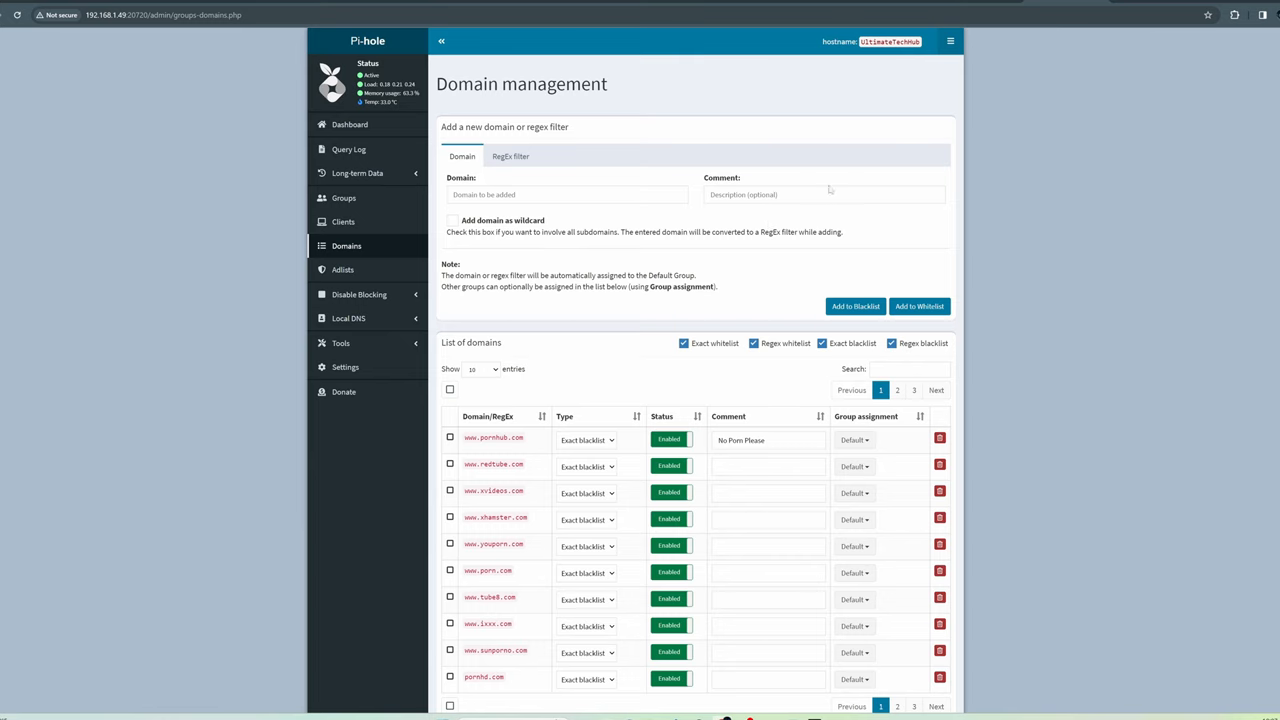
pyautogui.scroll(-3)
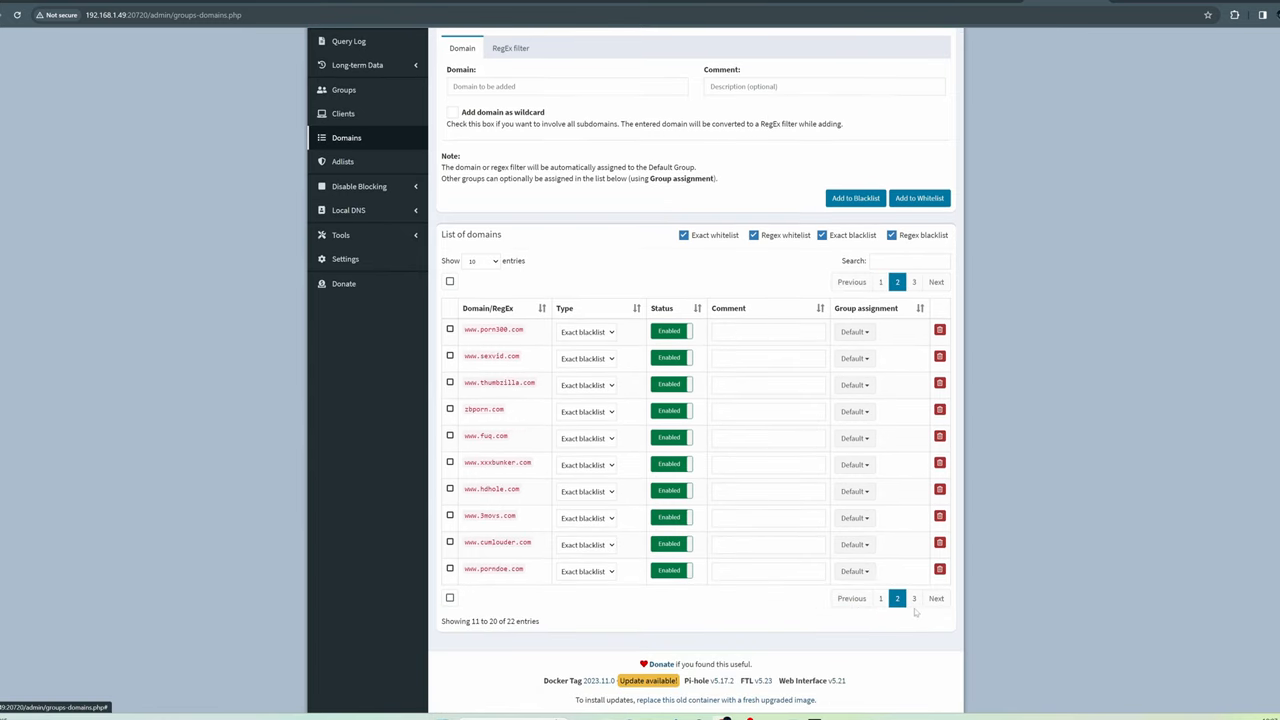
pyautogui.click(914, 598)
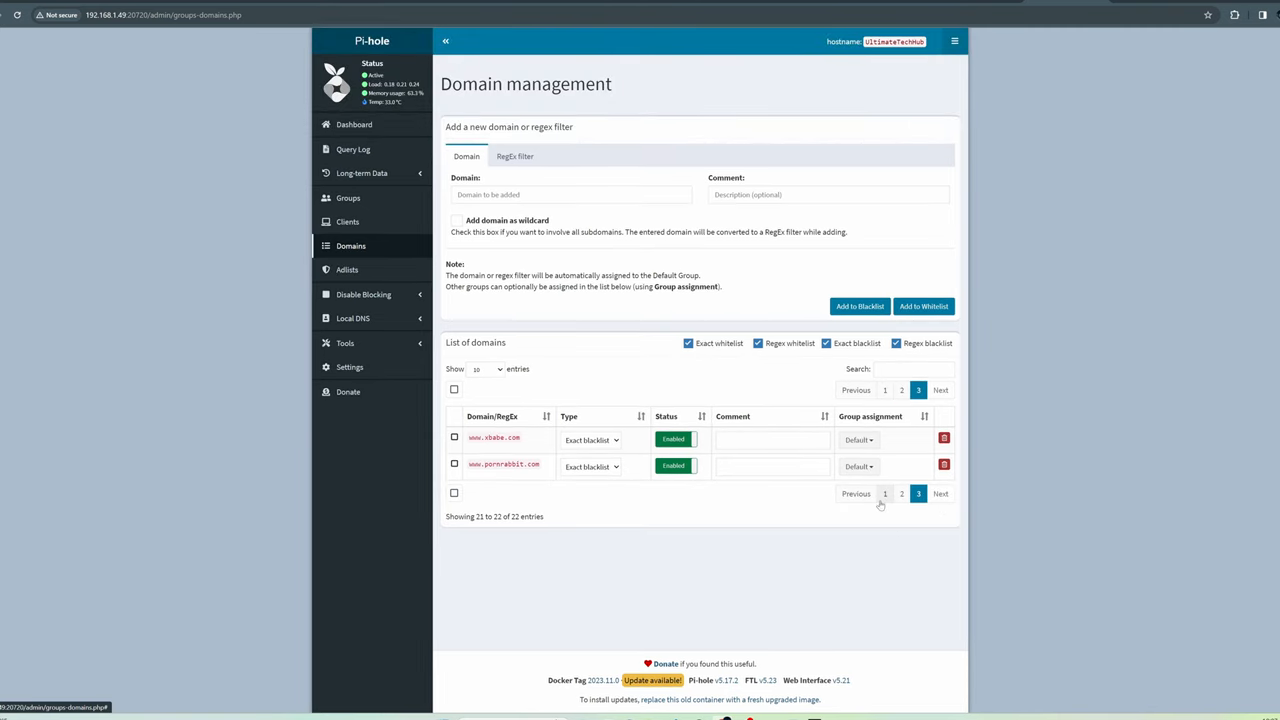
pyautogui.click(884, 388)
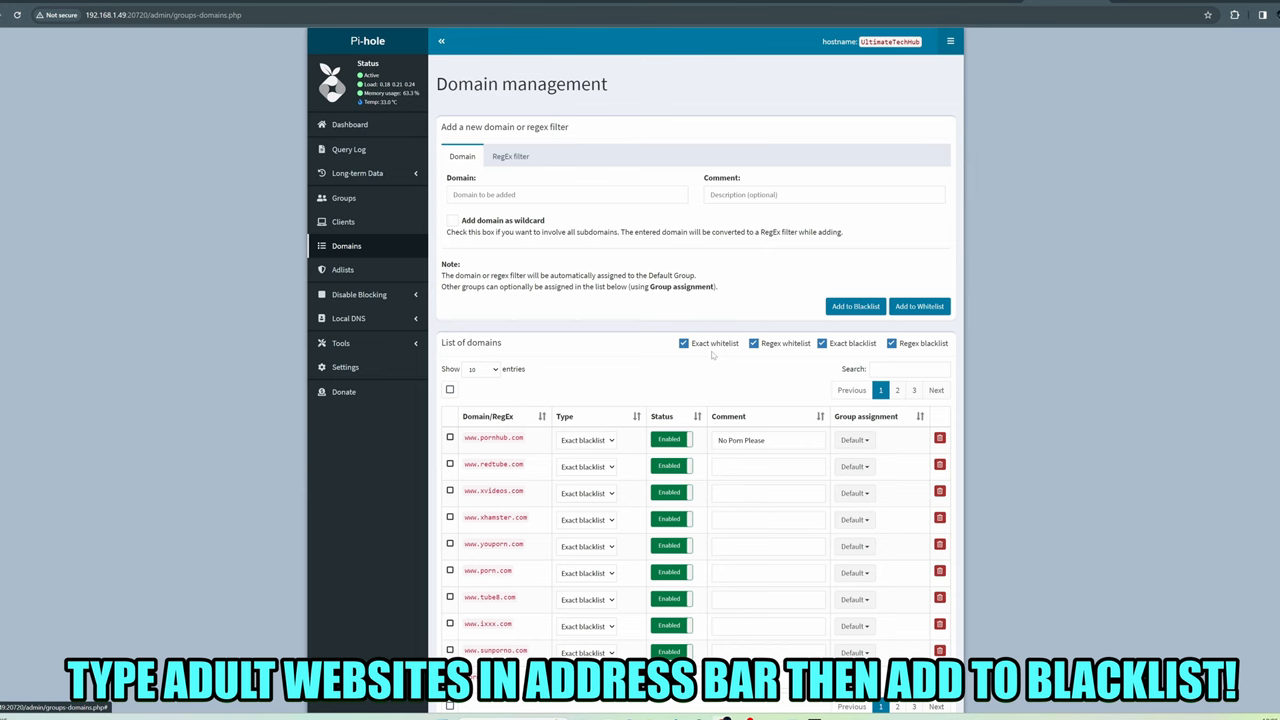
pyautogui.moveTo(666, 370)
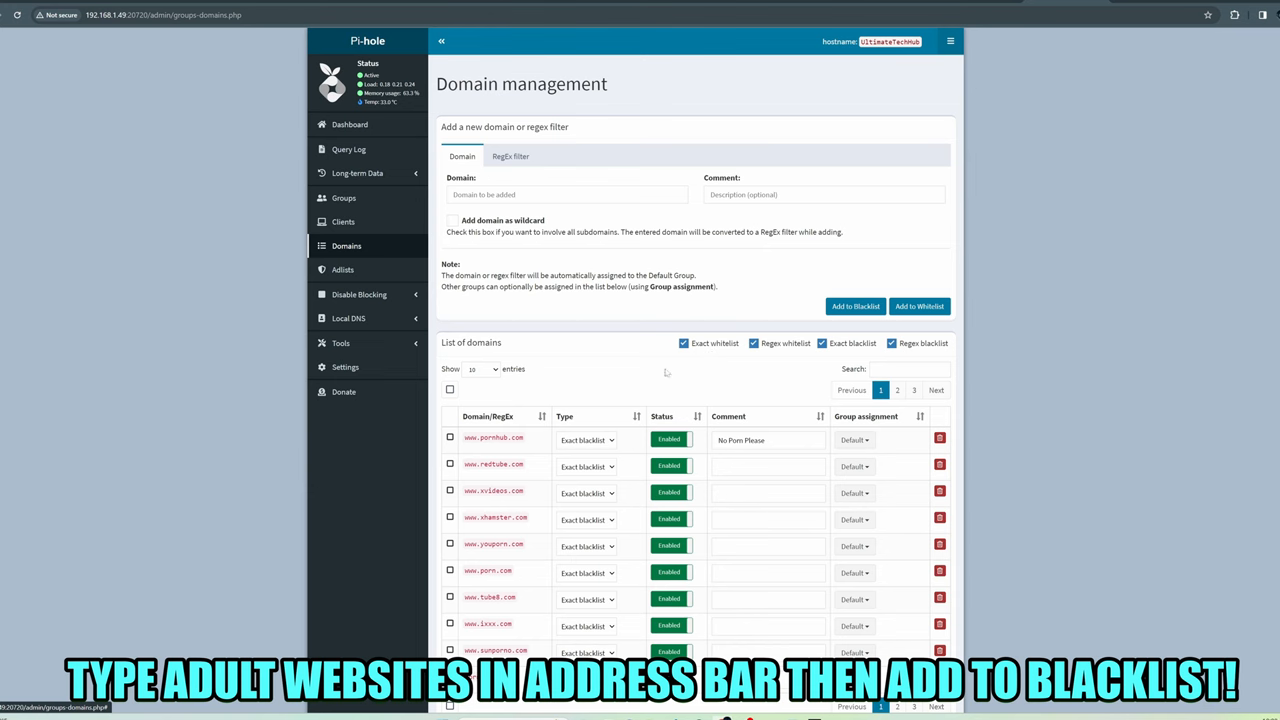
pyautogui.click(856, 306)
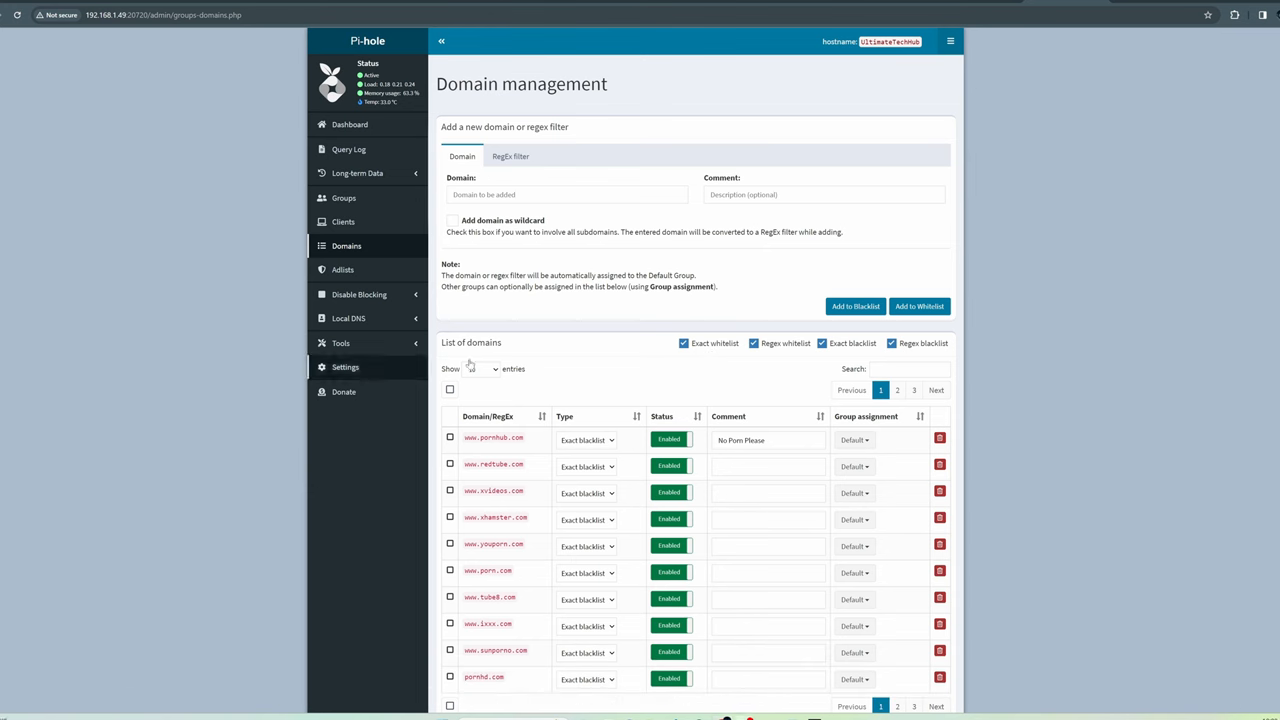
pyautogui.click(348, 368)
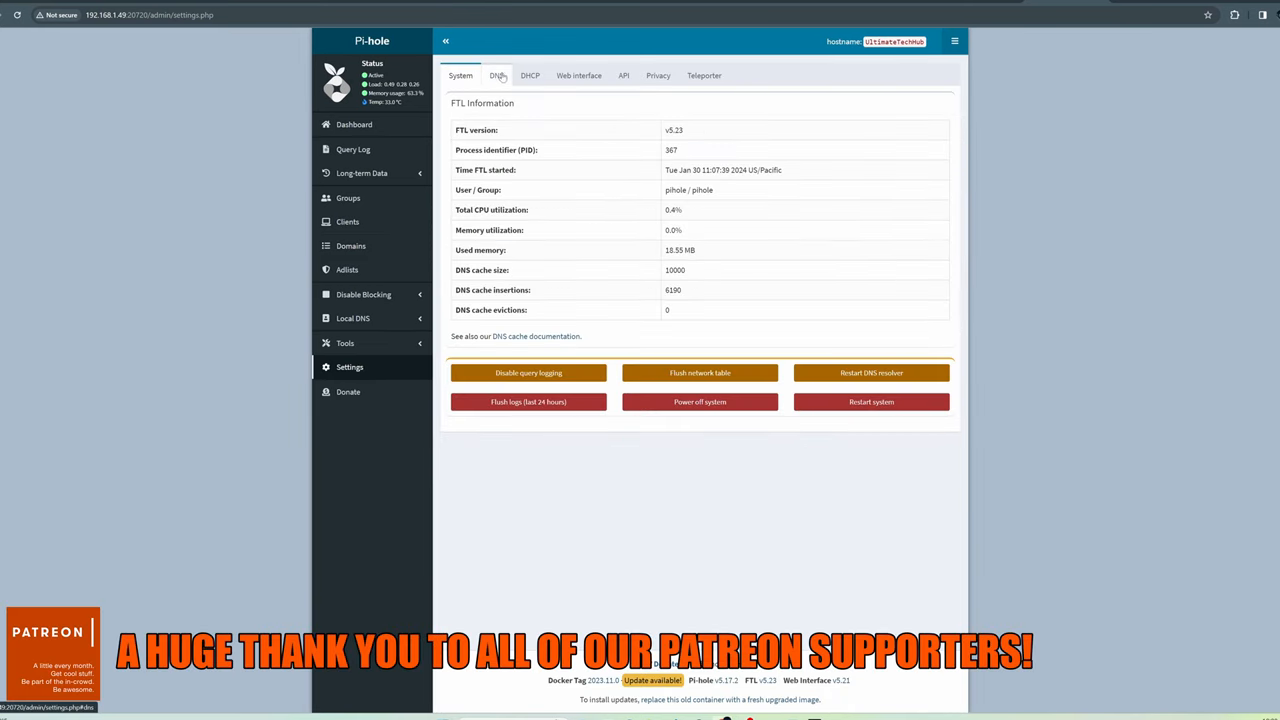
# Choose Cloudflare (DNSSEC) for IPv4 and IPv6 upstream DNS, then show the Web interface settings.
pyautogui.click(500, 76)
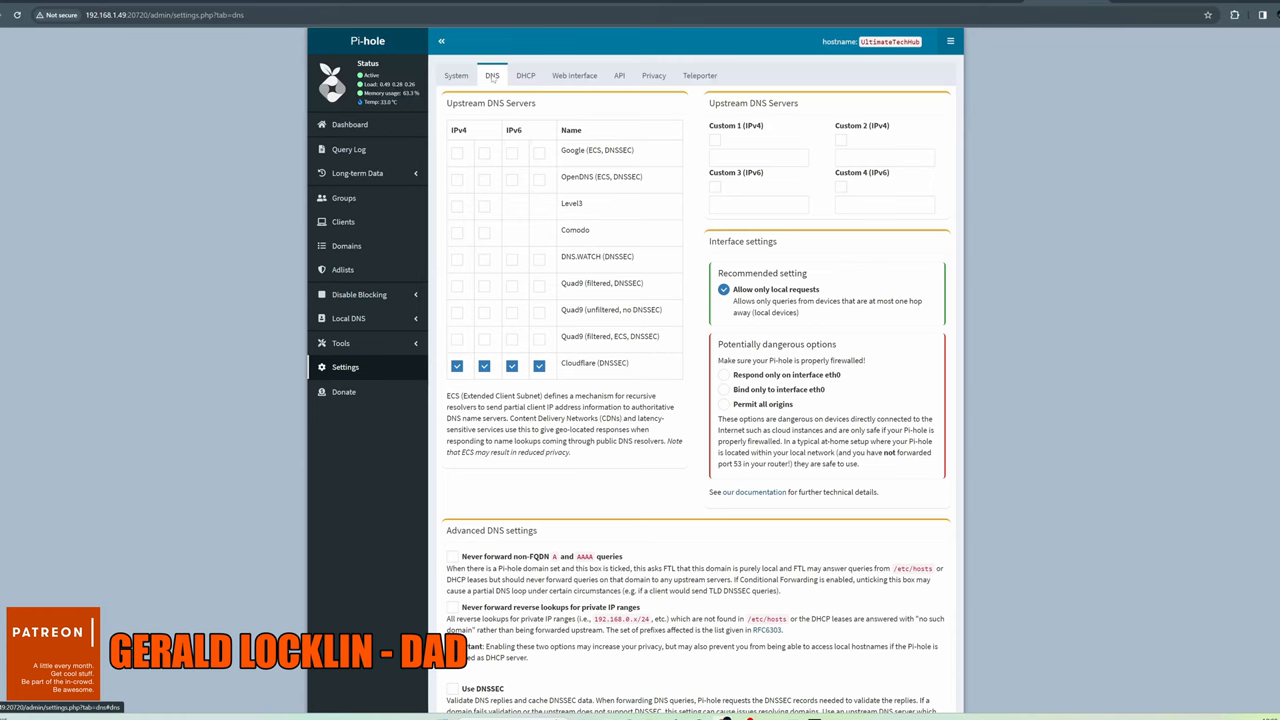
pyautogui.click(600, 76)
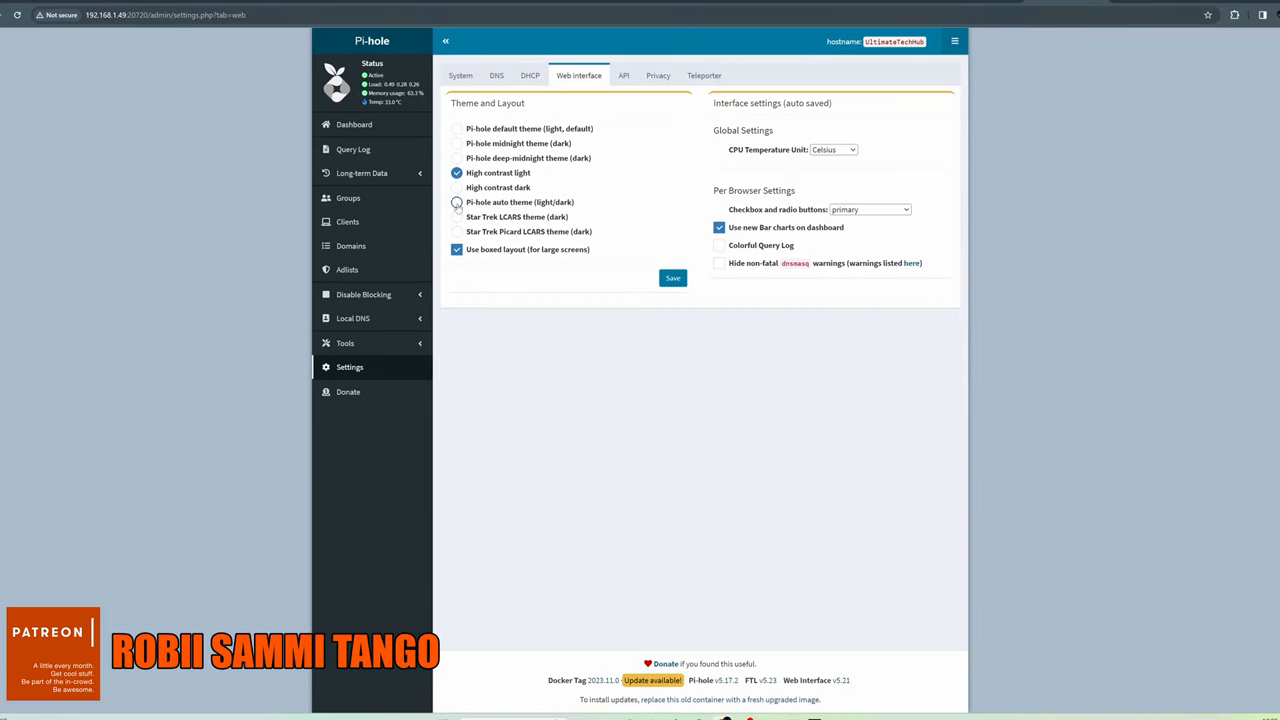
# Apply the Star Trek Picard LCARS dark theme, save it and dismiss the settings-updated notice.
pyautogui.click(456, 232)
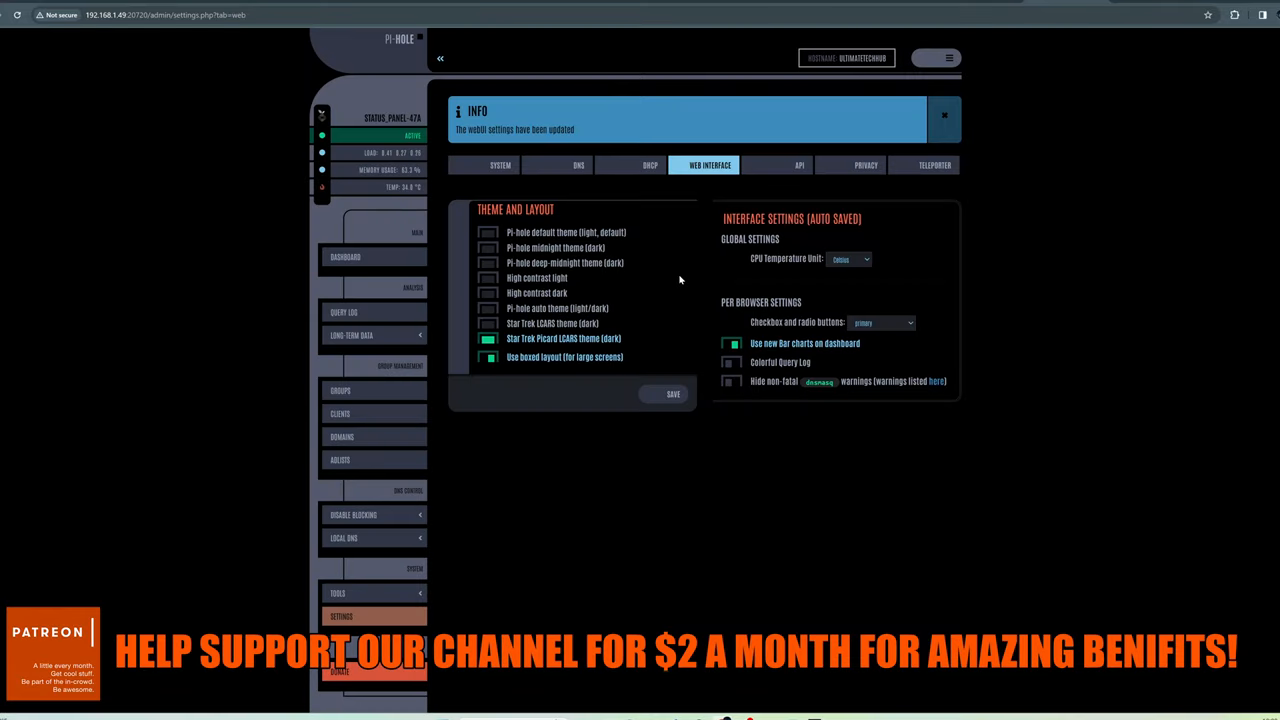
pyautogui.moveTo(676, 298)
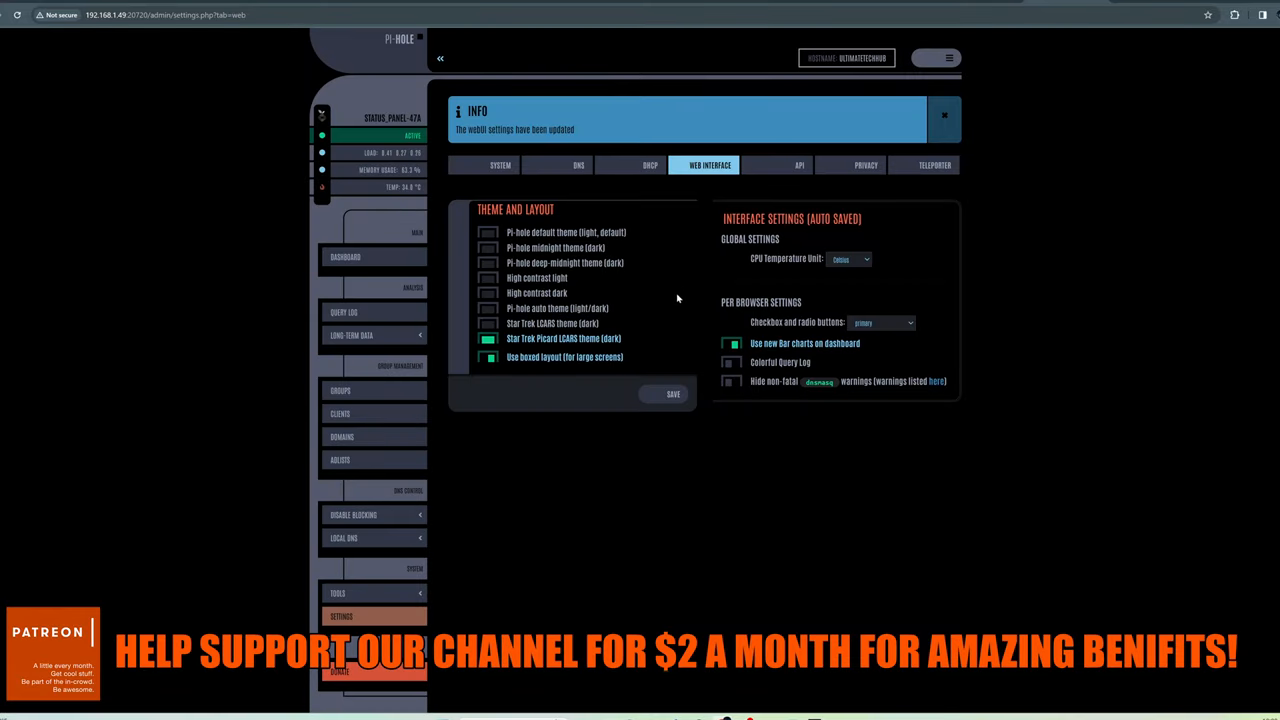
pyautogui.click(944, 118)
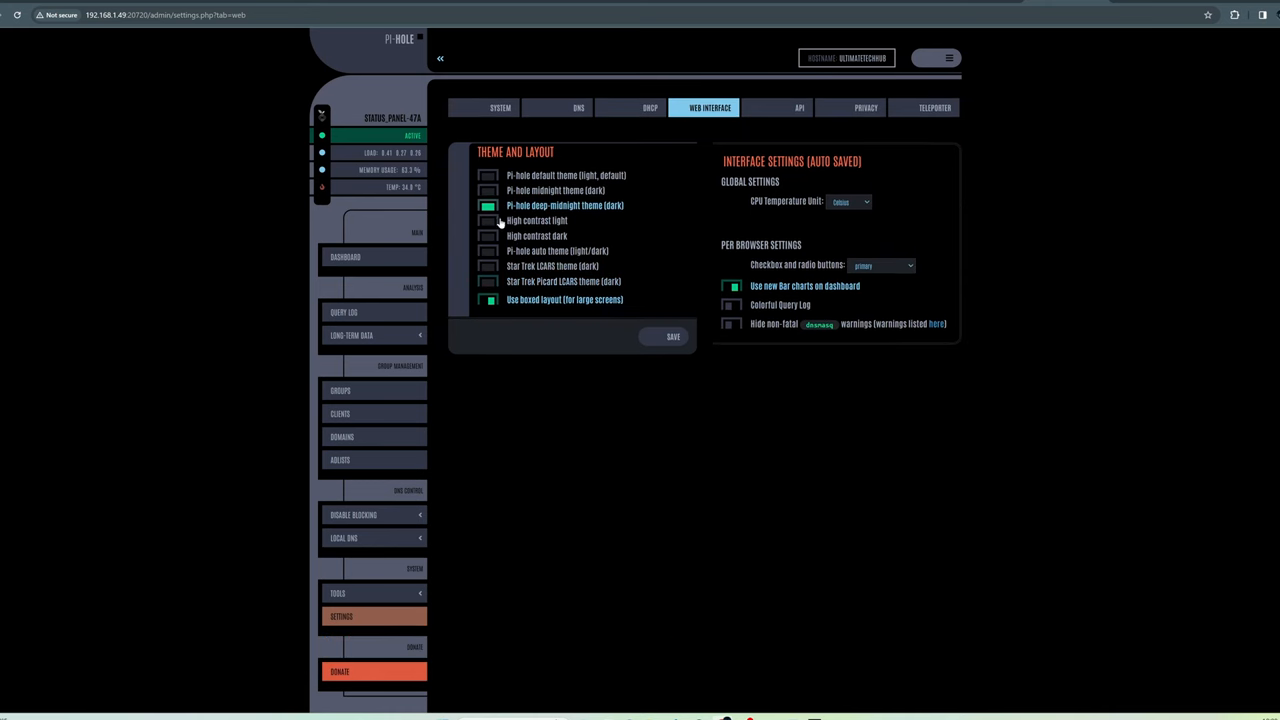
pyautogui.click(672, 336)
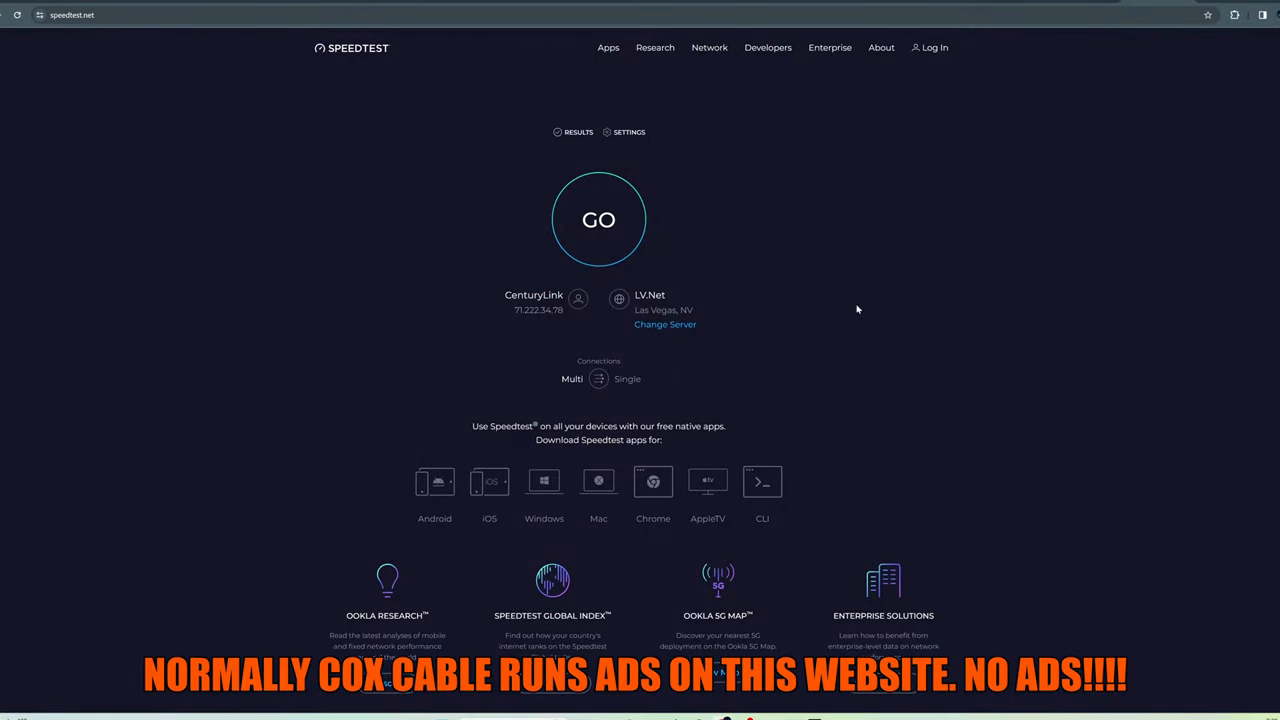
# Start a Speedtest run on the ad-free speedtest.net page.
pyautogui.click(598, 218)
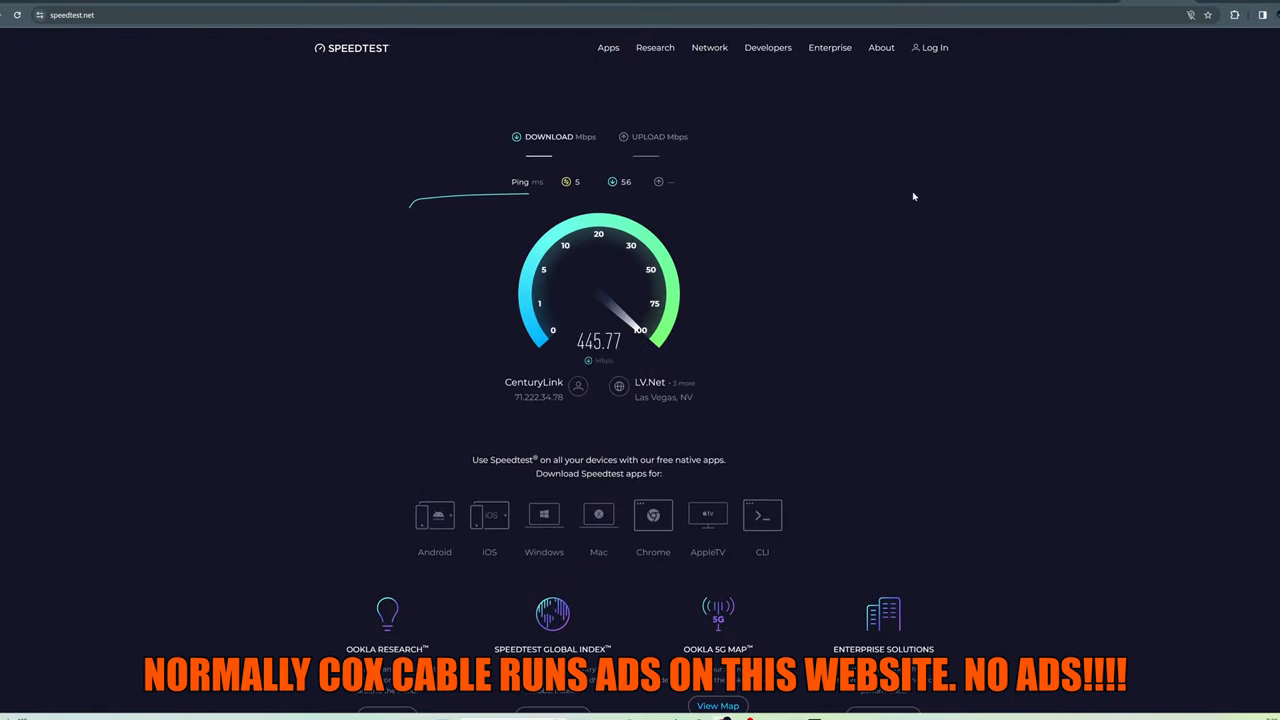